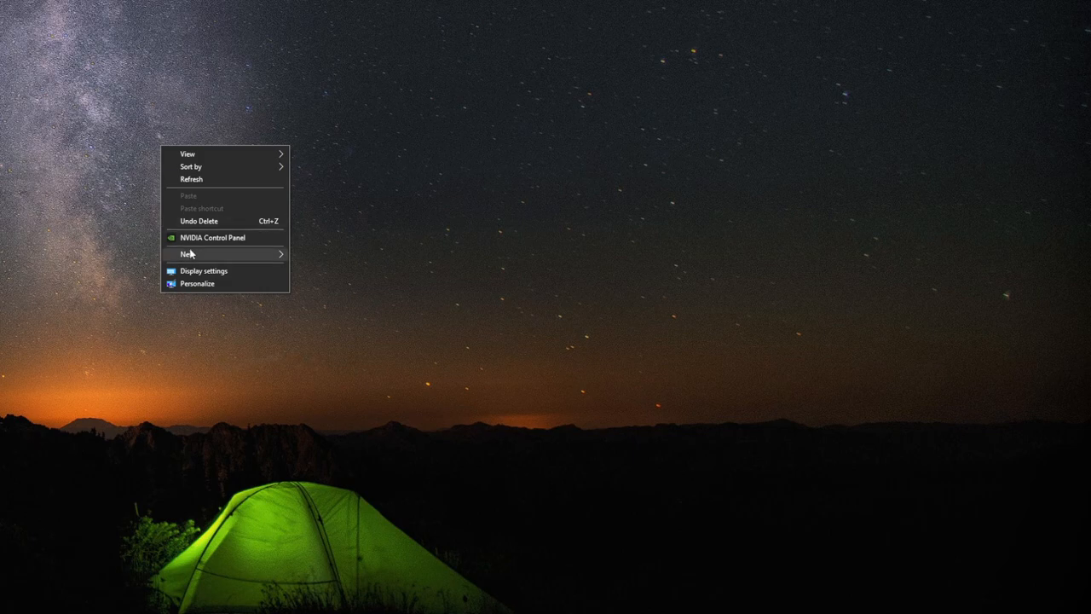
Add a new folder on the desktop.
{"action": "left_click", "coordinate": [187, 254]}
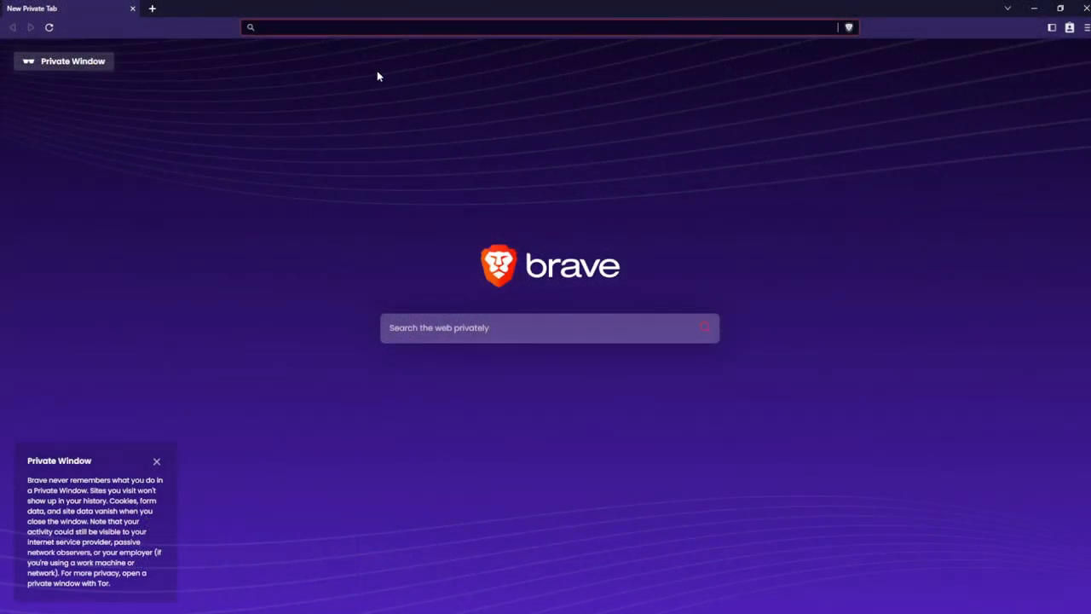
Download the HFW 4.90.1 zip from the psx-place thread's MEGA link into PS3 Hybrid Firmware.
{"action": "type", "text": "https://www.psx-place.com/threads/hfw-4-90-1-hybrid-firmware.39758/"}
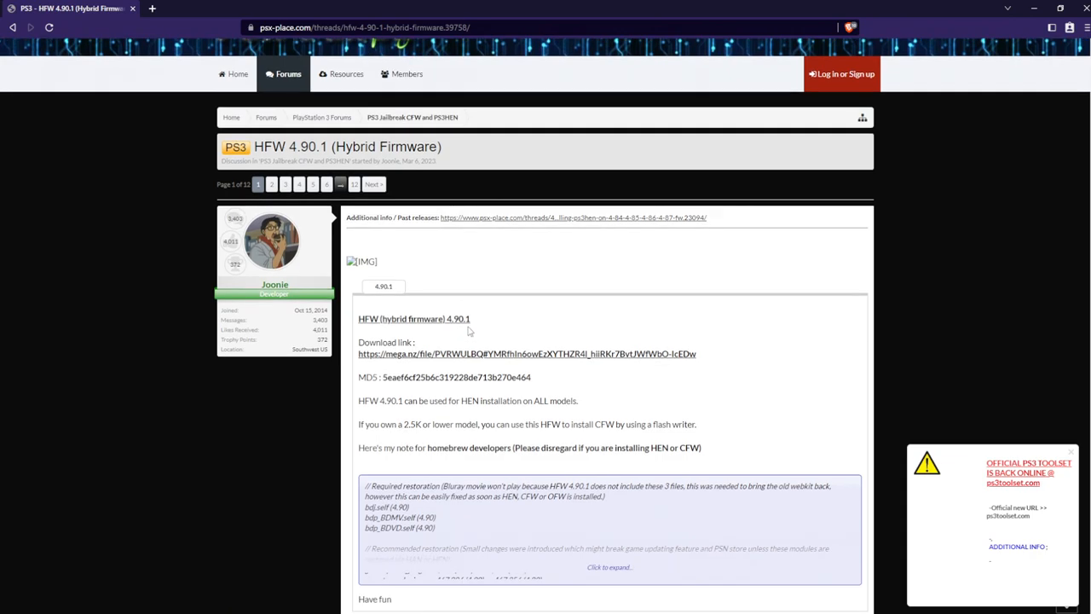
{"action": "mouse_move", "coordinate": [383, 353]}
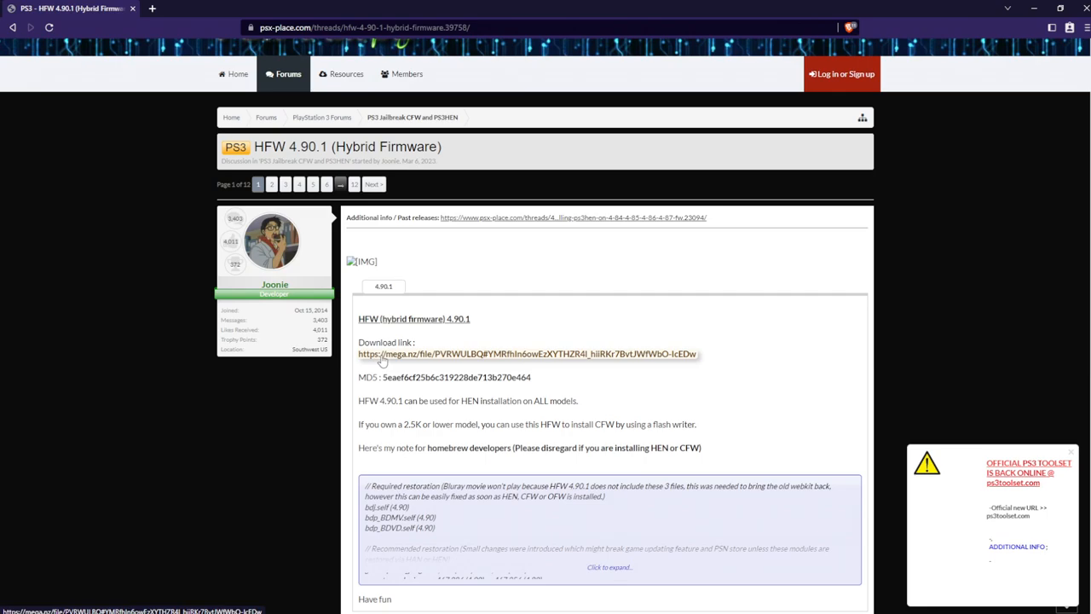
{"action": "left_click", "coordinate": [526, 354]}
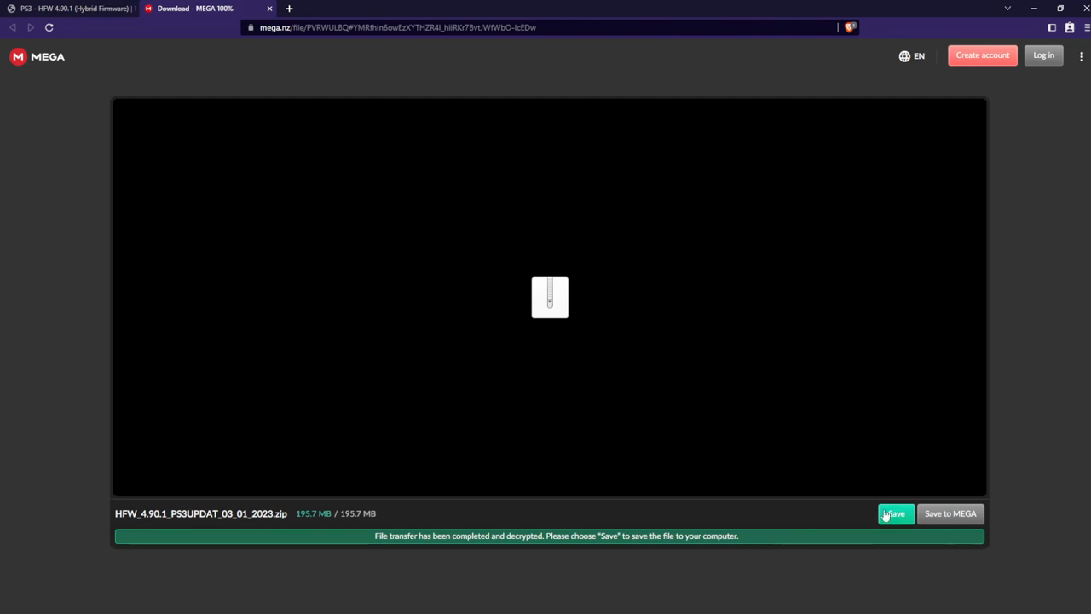
{"action": "left_click", "coordinate": [893, 514]}
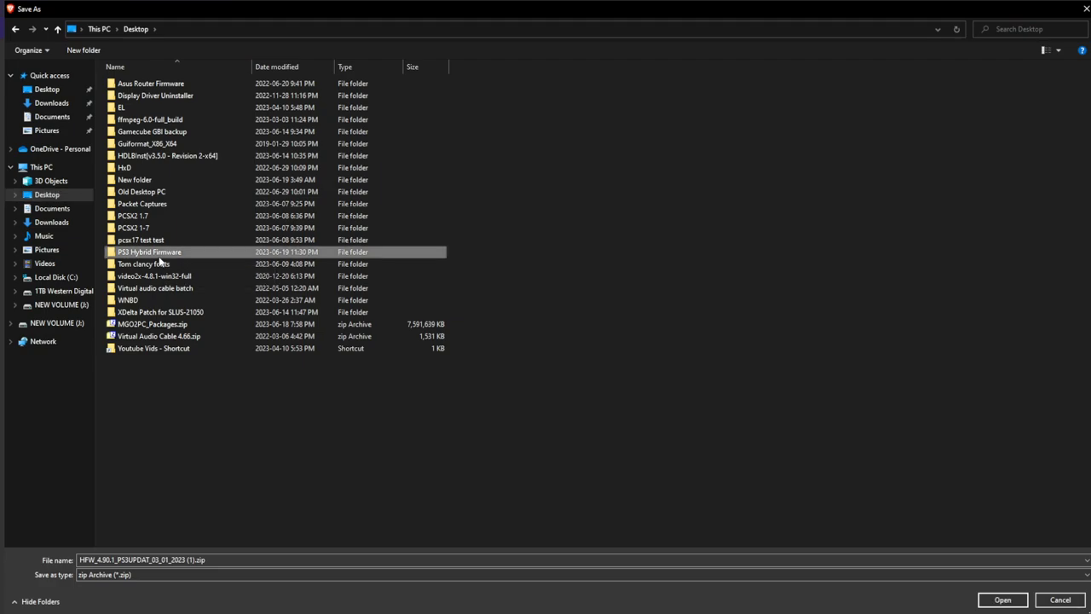
{"action": "double_click", "coordinate": [149, 252]}
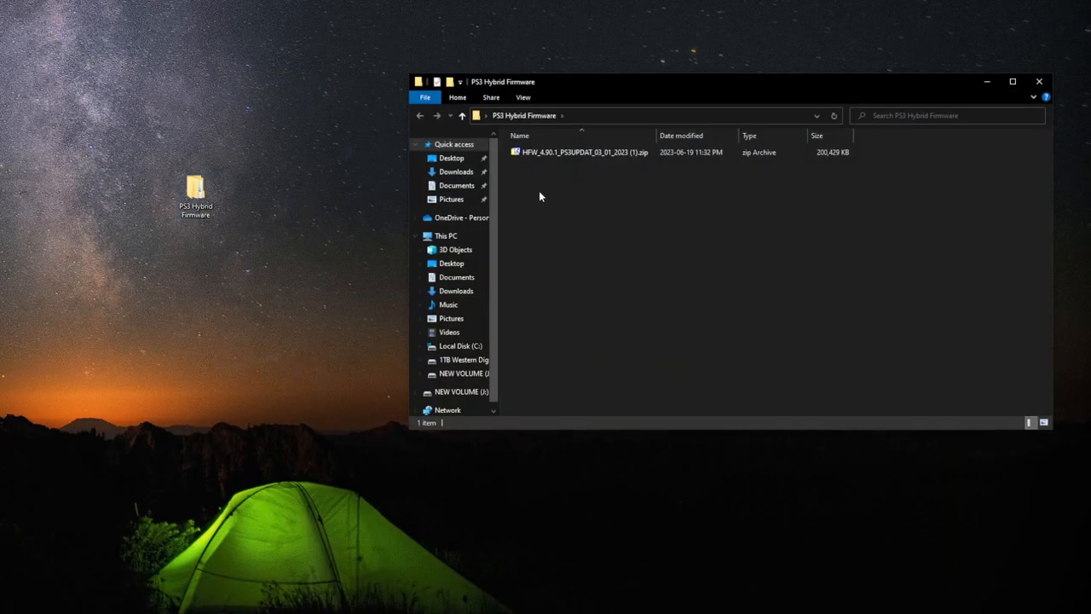
Extract the firmware zip with 7-Zip and check the PS3 folder contents.
{"action": "right_click", "coordinate": [584, 152]}
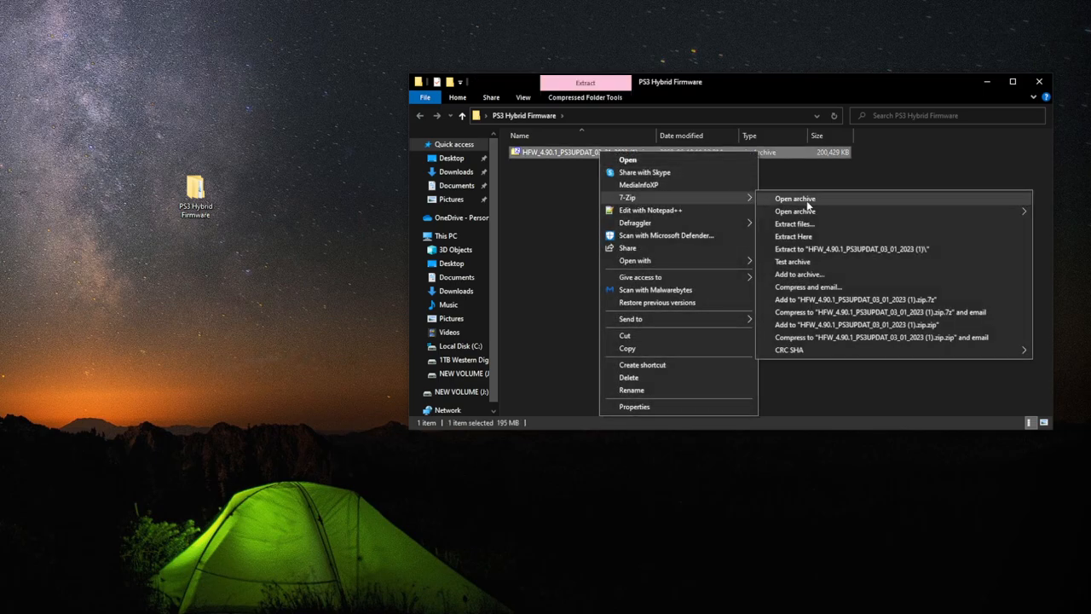
{"action": "mouse_move", "coordinate": [793, 236]}
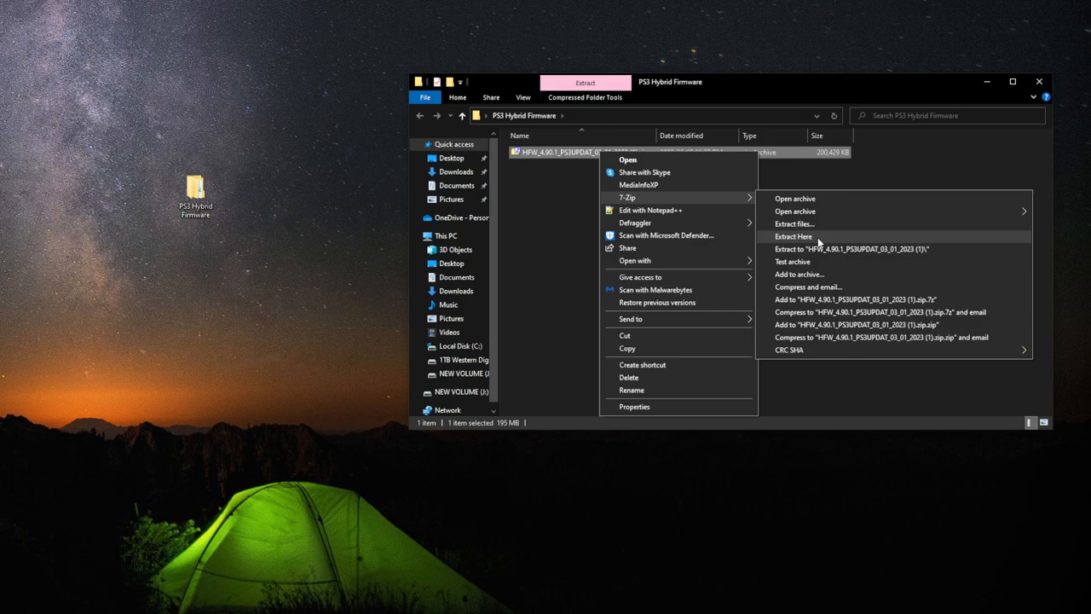
{"action": "left_click", "coordinate": [792, 236]}
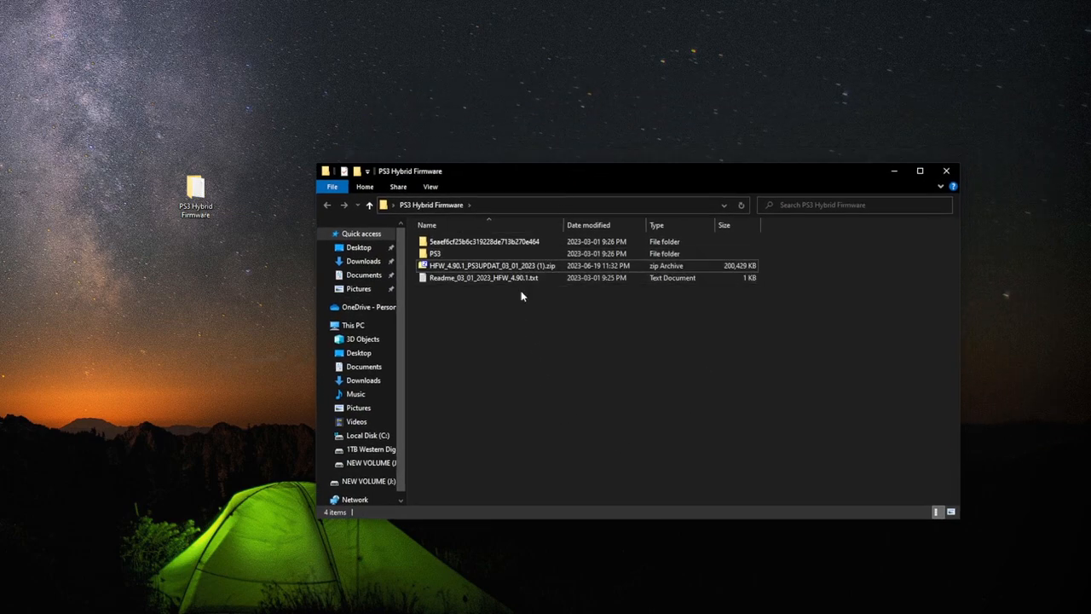
{"action": "left_click", "coordinate": [486, 265]}
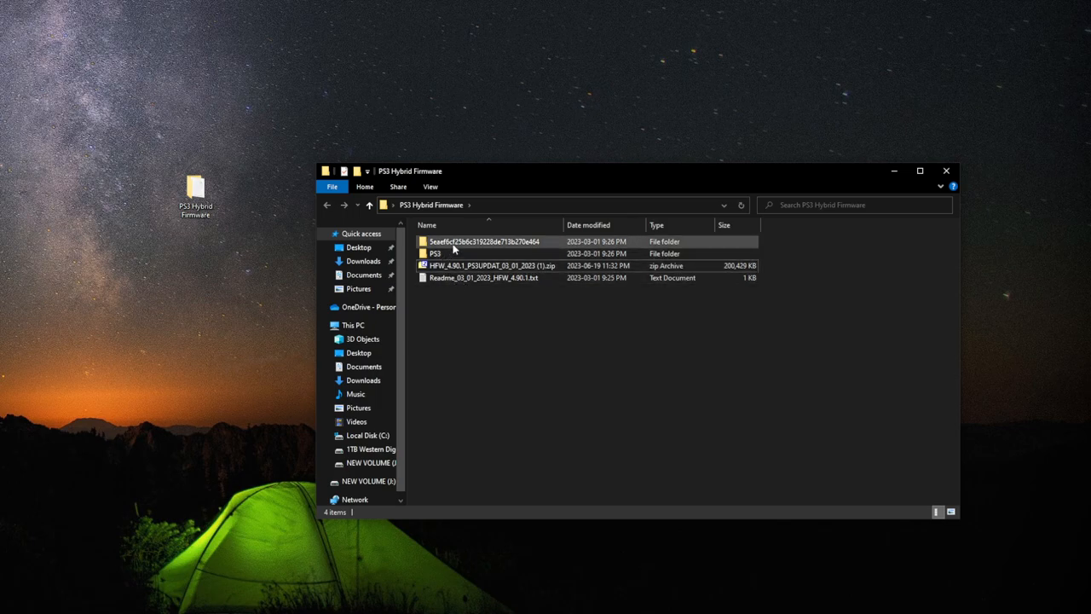
{"action": "double_click", "coordinate": [485, 241]}
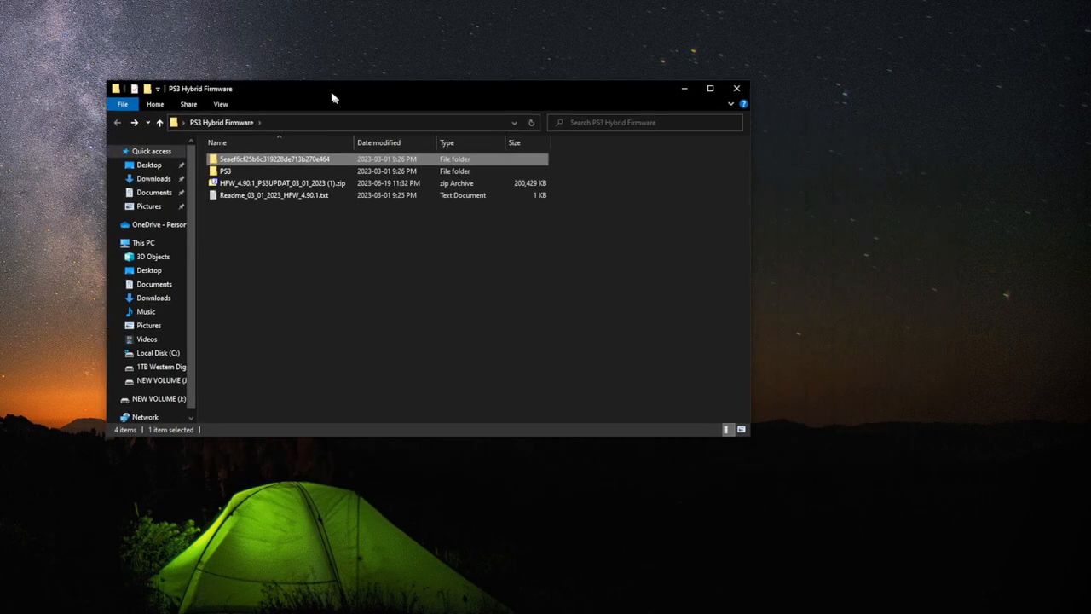
{"action": "double_click", "coordinate": [226, 171]}
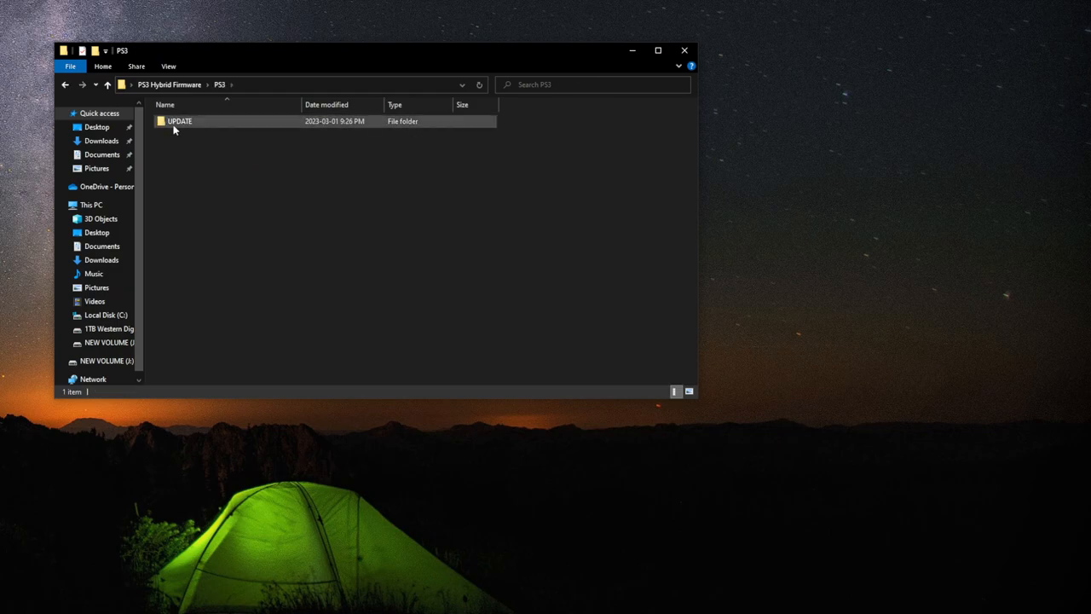
{"action": "double_click", "coordinate": [179, 120]}
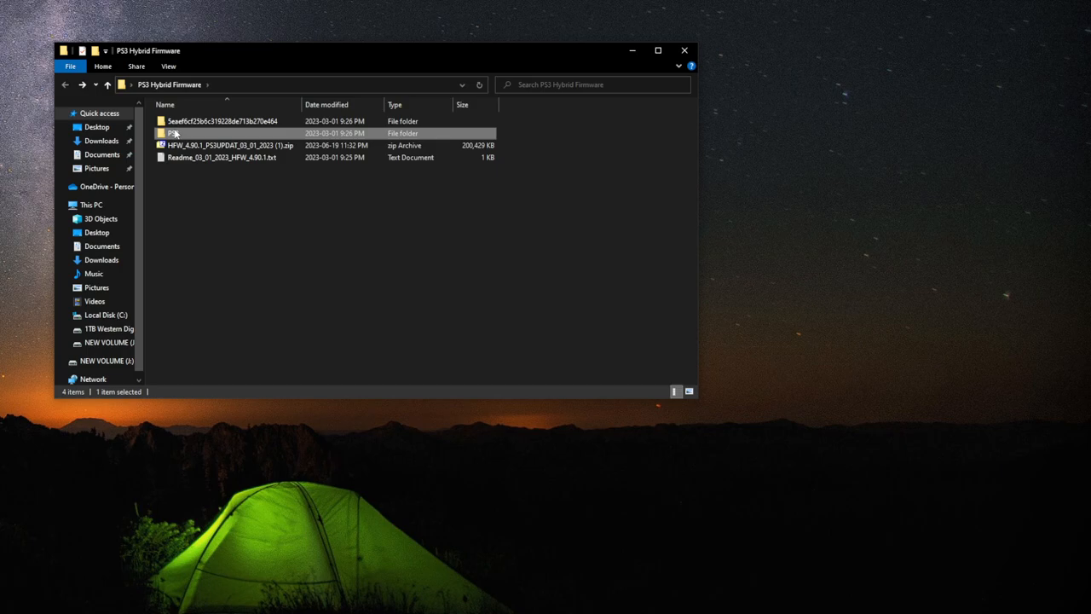
{"action": "mouse_move", "coordinate": [179, 608]}
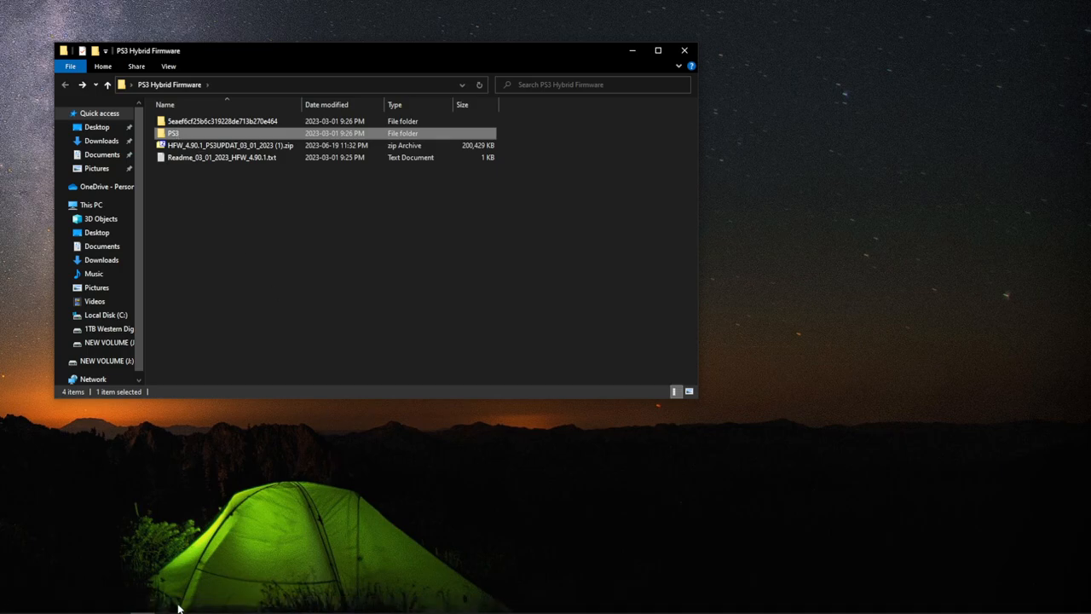
Open a second File Explorer window and the Format dialog for NEW VOLUME (J:).
{"action": "right_click", "coordinate": [143, 607]}
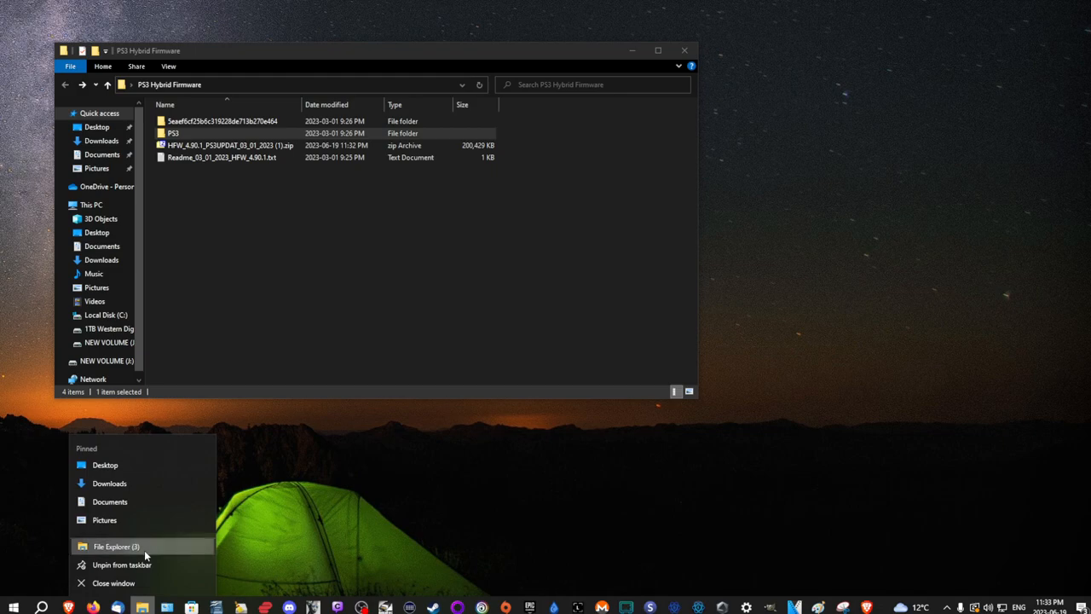
{"action": "left_click", "coordinate": [116, 547]}
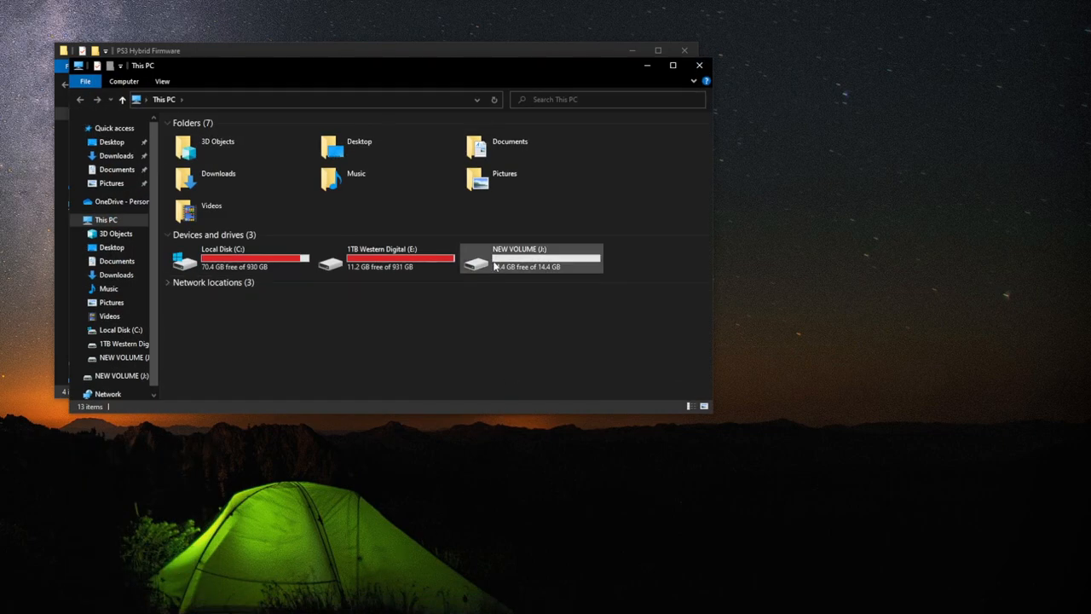
{"action": "right_click", "coordinate": [529, 260]}
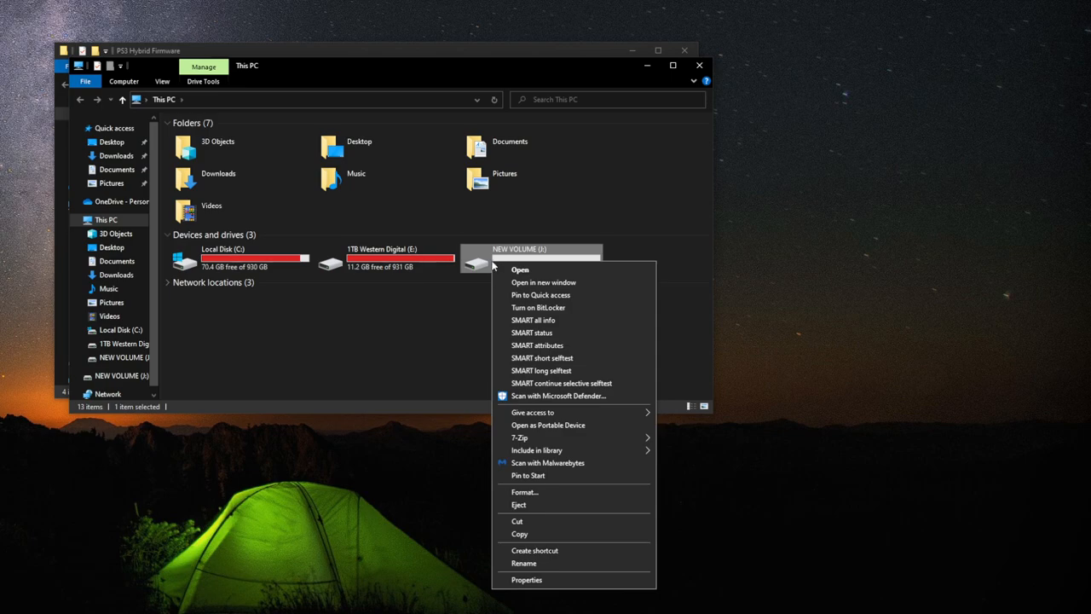
{"action": "left_click", "coordinate": [524, 491]}
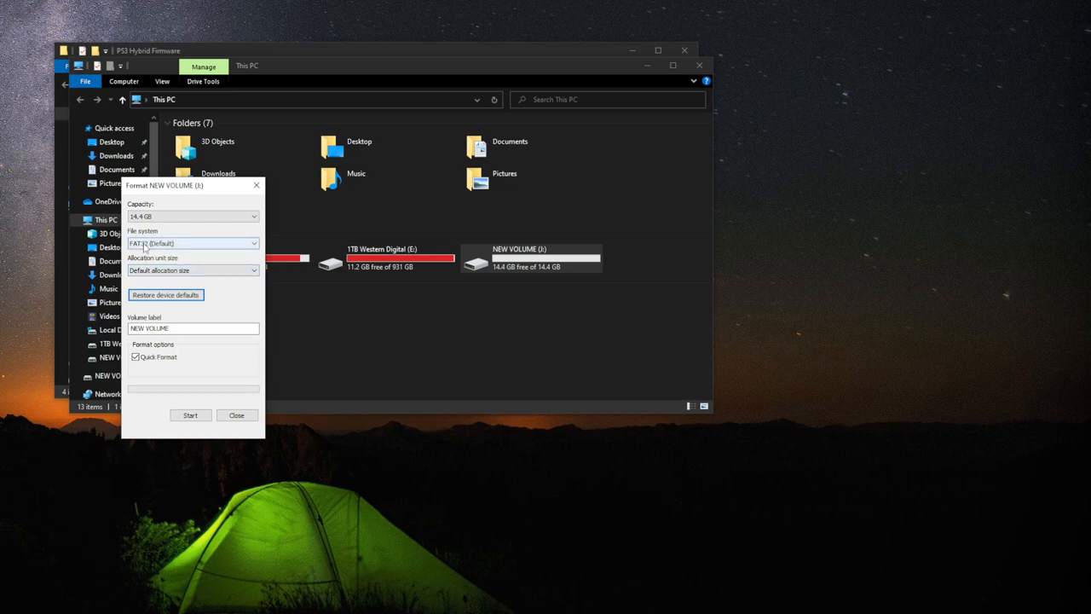
Format NEW VOLUME as FAT32 with 8192-byte allocation units and close the dialog.
{"action": "left_click", "coordinate": [192, 243]}
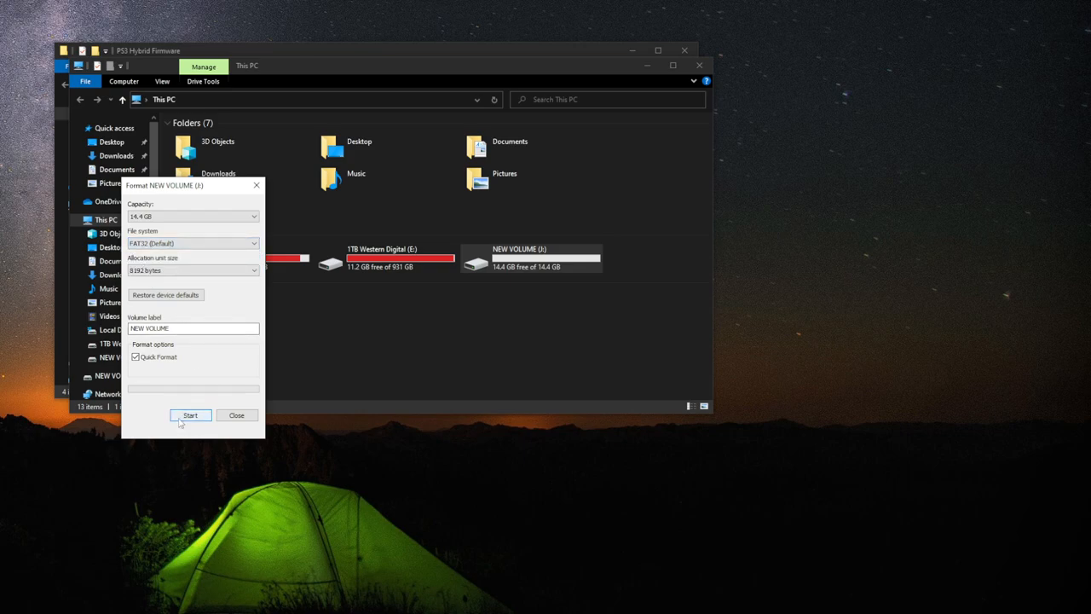
{"action": "left_click", "coordinate": [190, 415]}
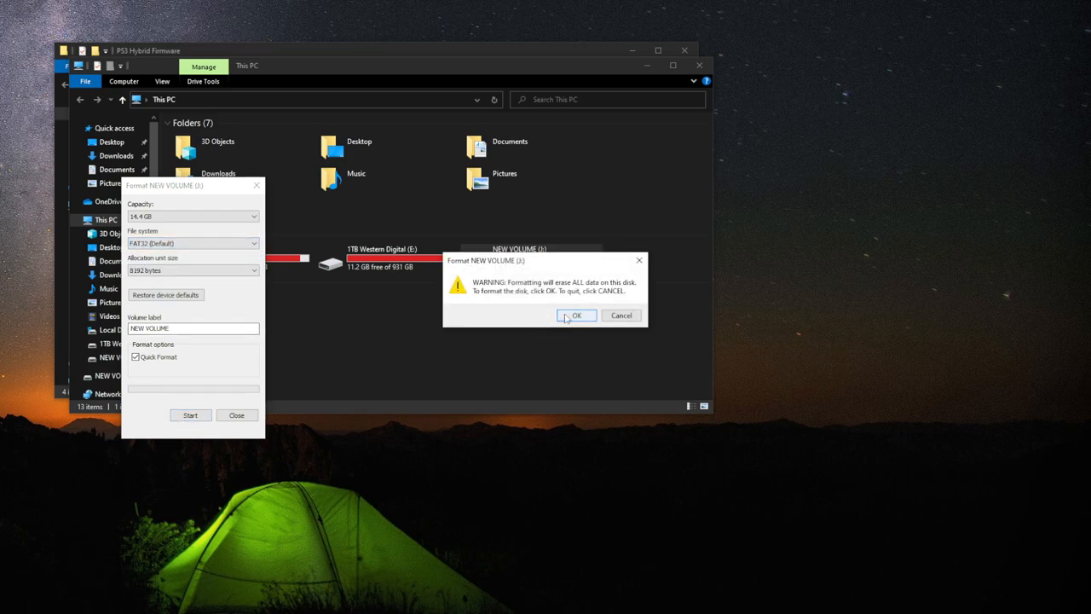
{"action": "left_click", "coordinate": [576, 315]}
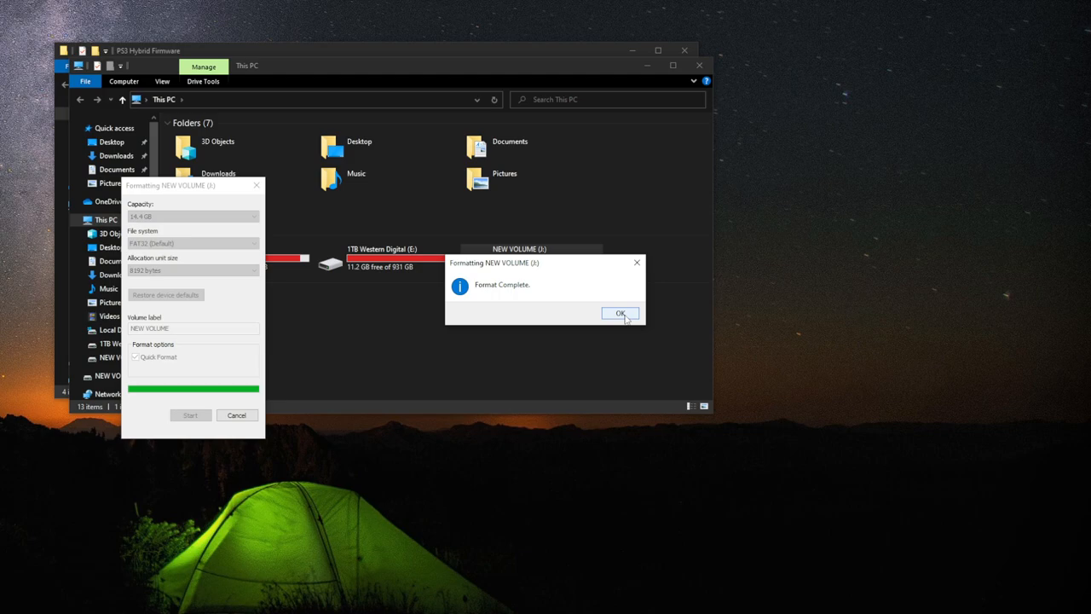
{"action": "left_click", "coordinate": [621, 313]}
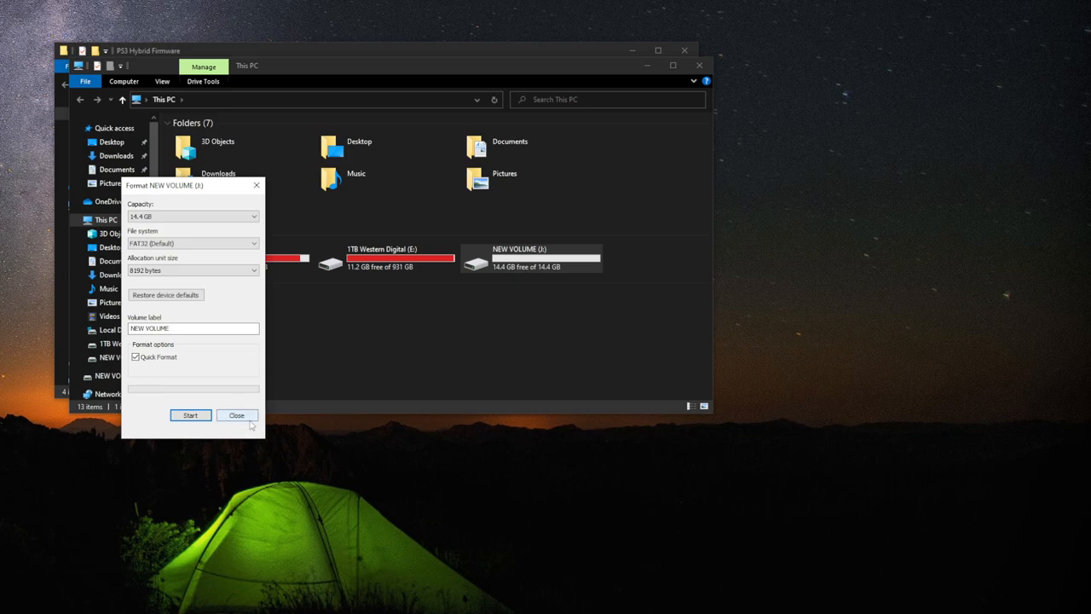
{"action": "left_click", "coordinate": [237, 416]}
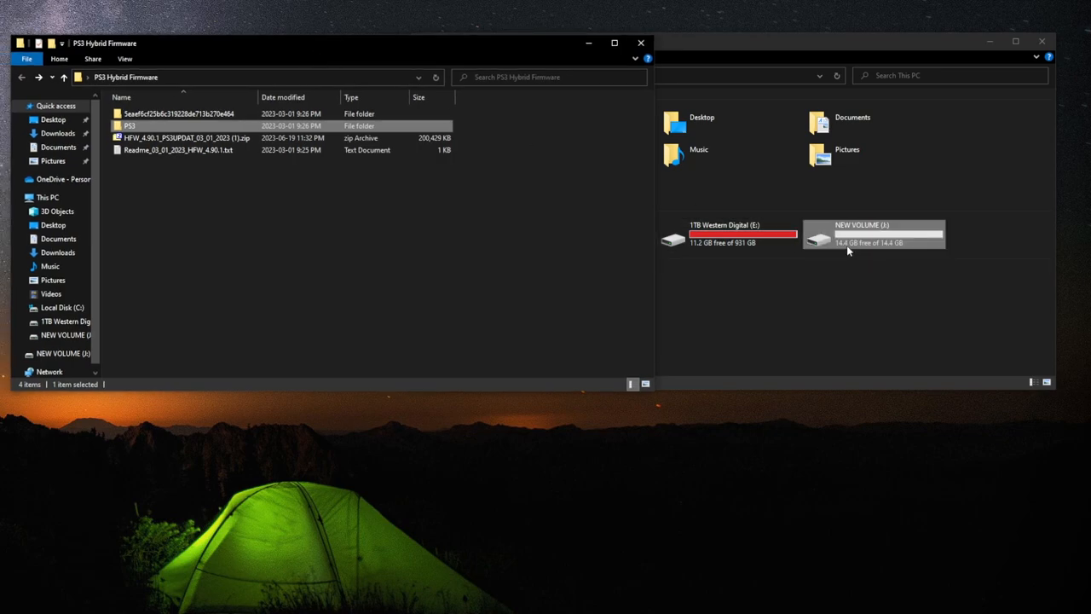
{"action": "mouse_move", "coordinate": [849, 248]}
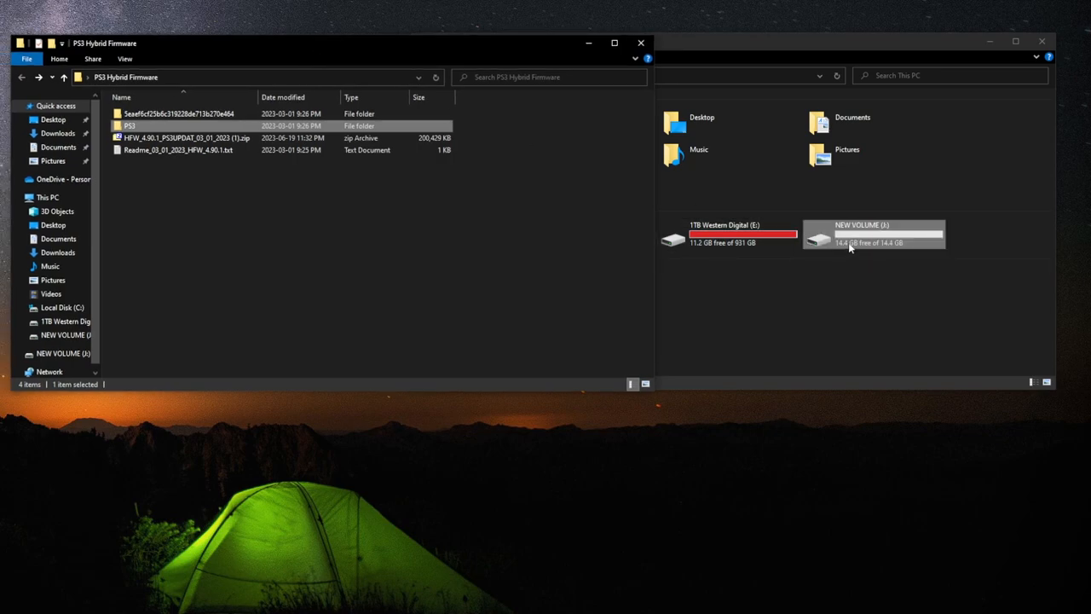
Copy the PS3 folder onto NEW VOLUME and confirm PS3\UPDATE\PS3UPDAT.PUP is present.
{"action": "double_click", "coordinate": [874, 239]}
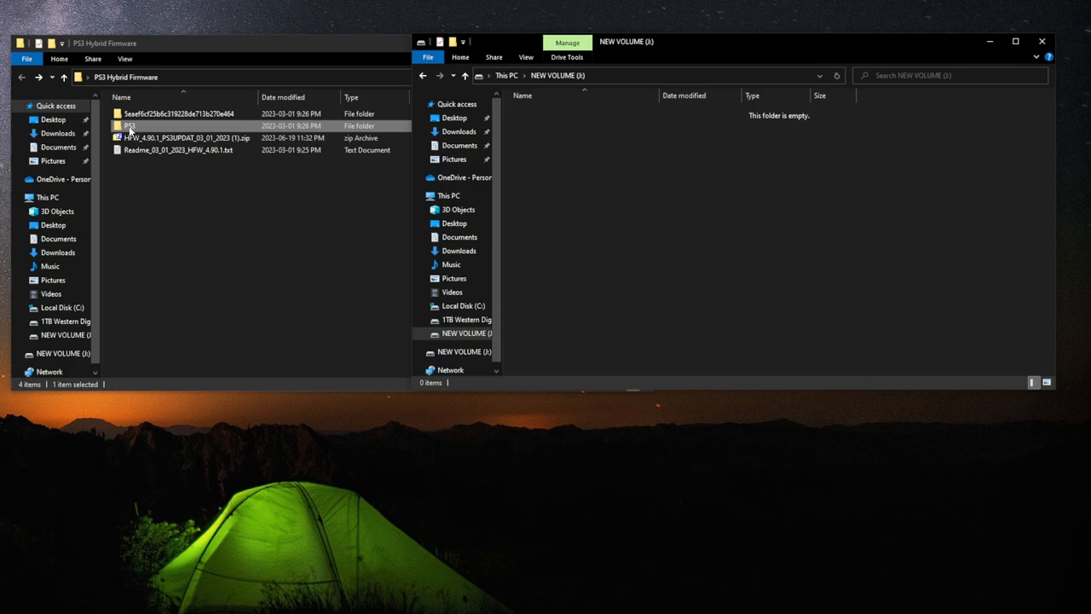
{"action": "left_click_drag", "start_coordinate": [129, 125], "coordinate": [582, 152]}
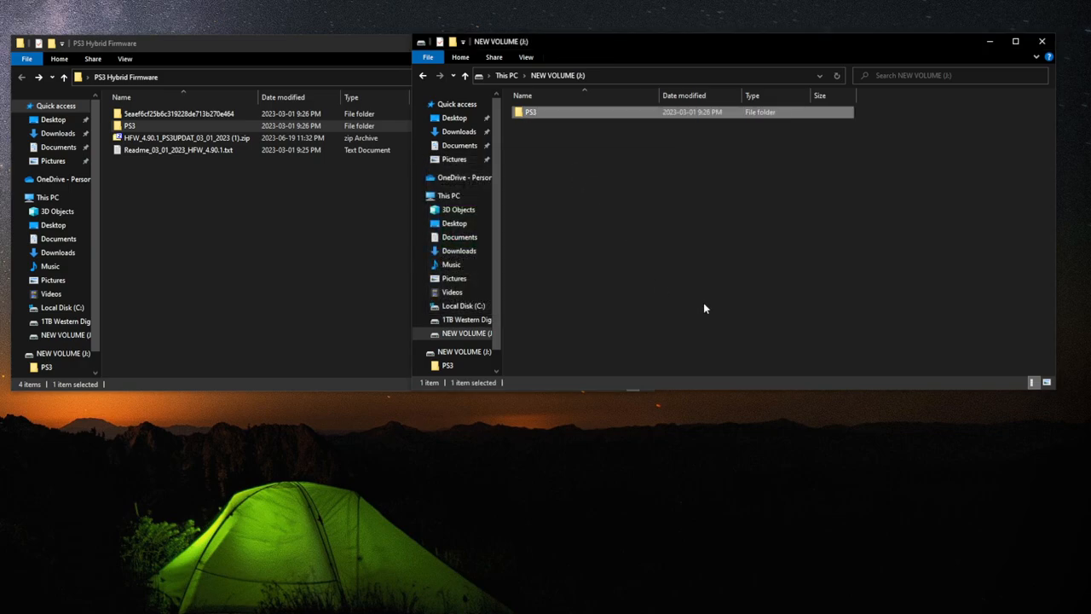
{"action": "mouse_move", "coordinate": [611, 224]}
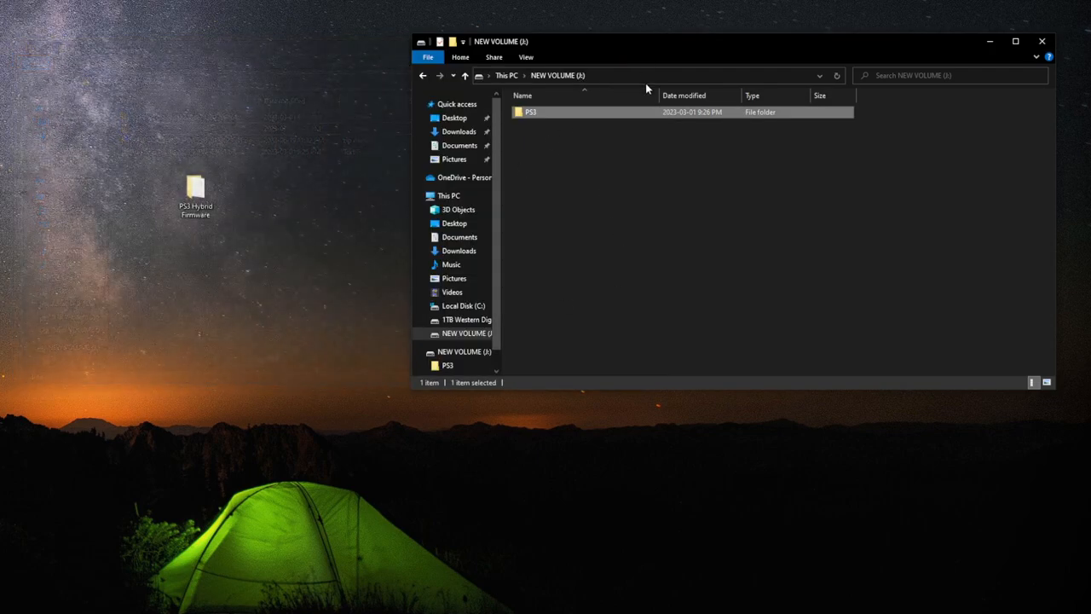
{"action": "mouse_move", "coordinate": [573, 56]}
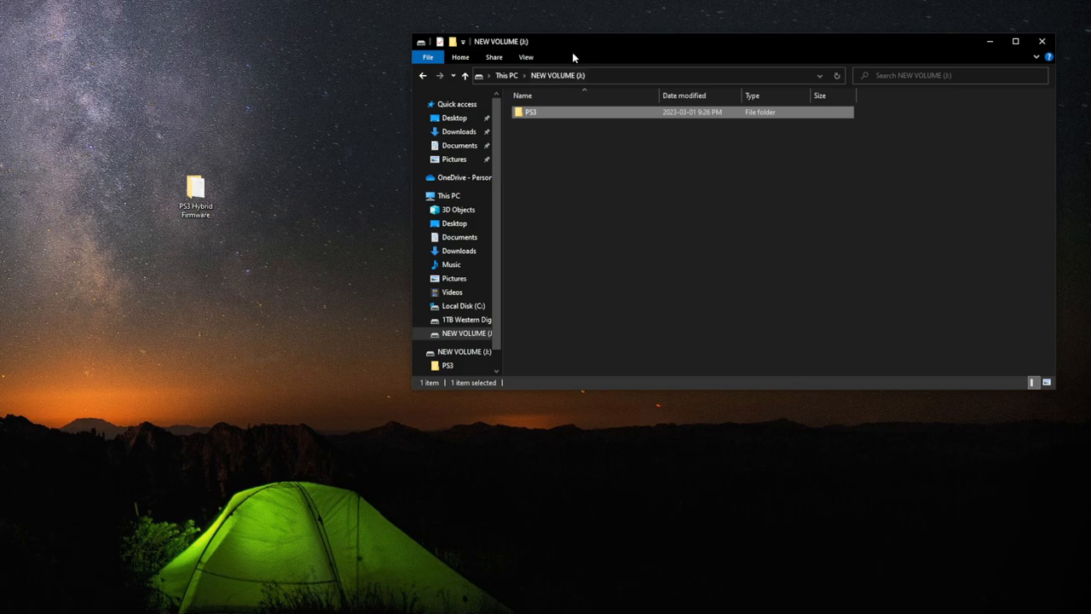
{"action": "double_click", "coordinate": [531, 112]}
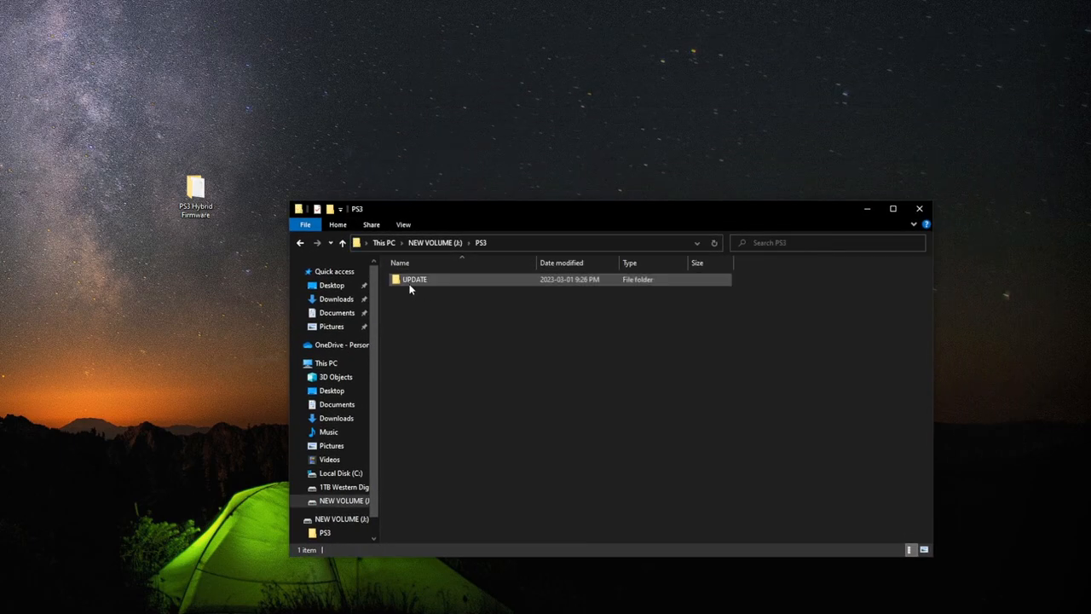
{"action": "double_click", "coordinate": [414, 279]}
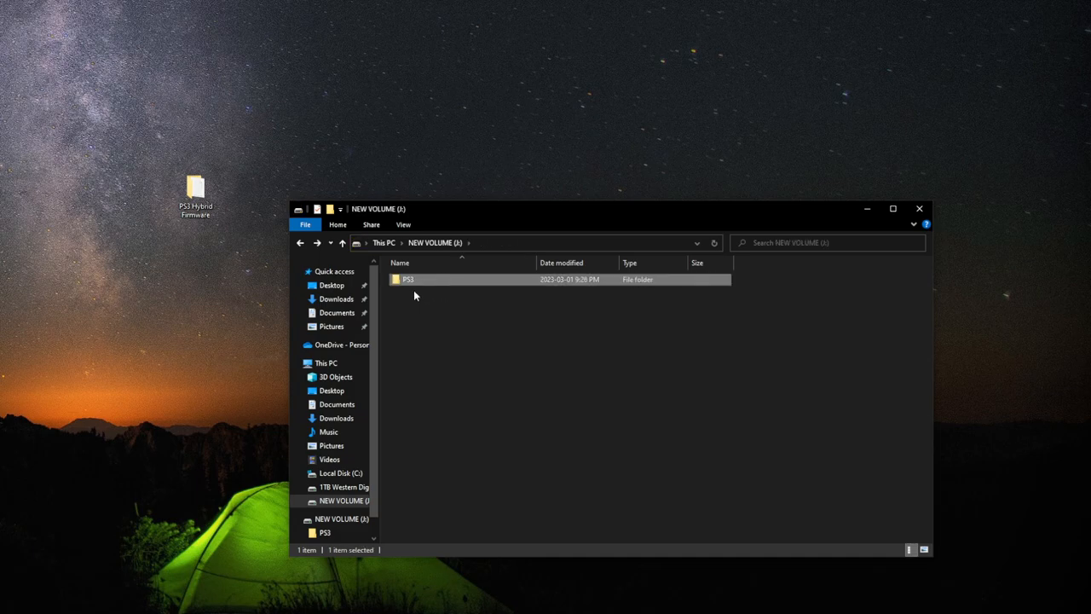
{"action": "double_click", "coordinate": [408, 279]}
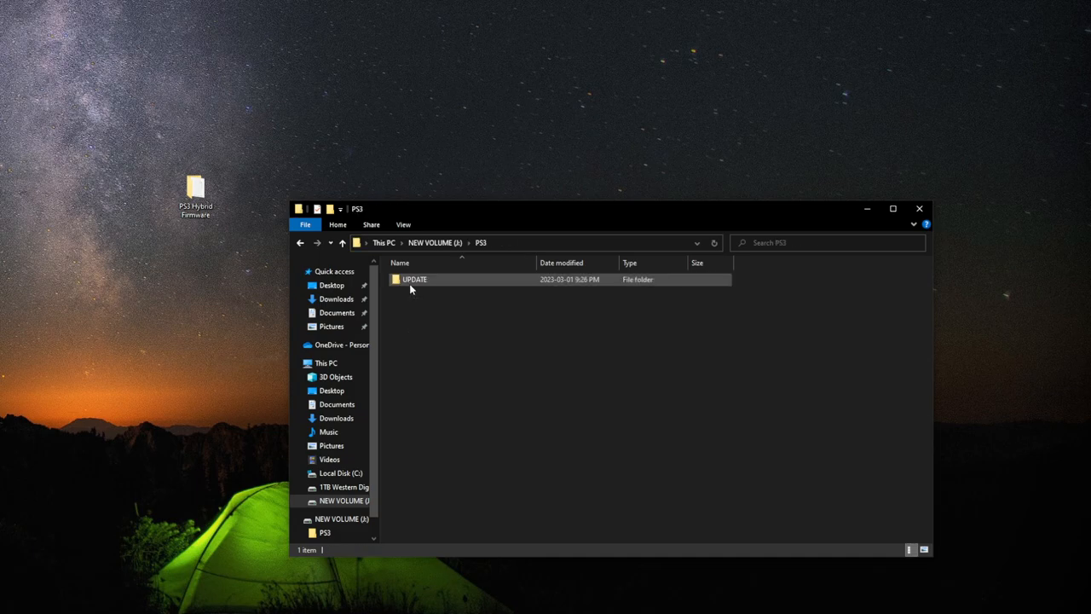
{"action": "double_click", "coordinate": [414, 279]}
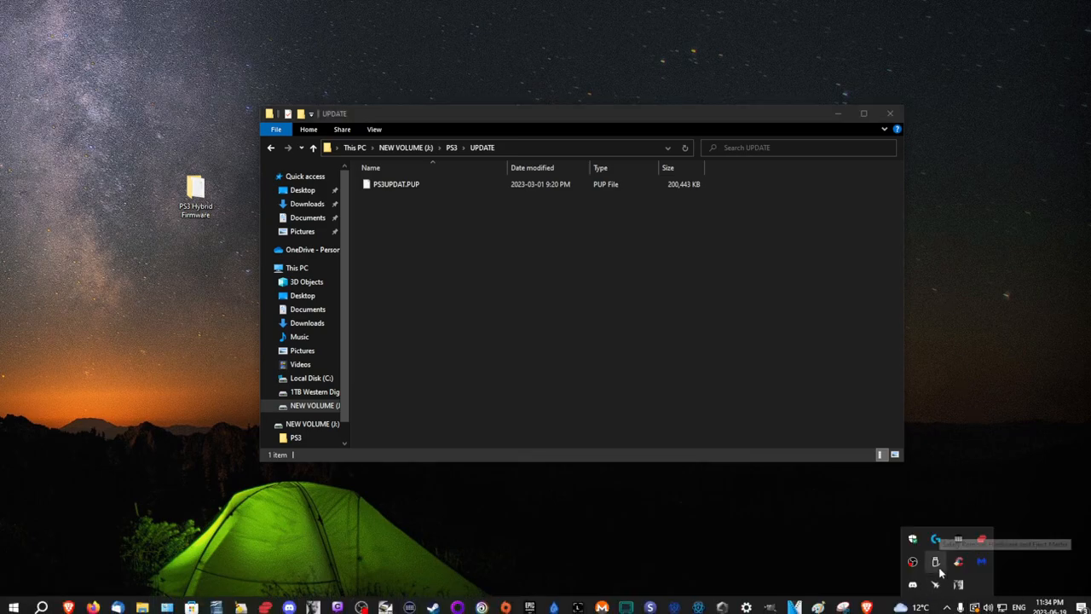
Eject the STORE N GO drive via Safely Remove Hardware.
{"action": "left_click", "coordinate": [935, 561]}
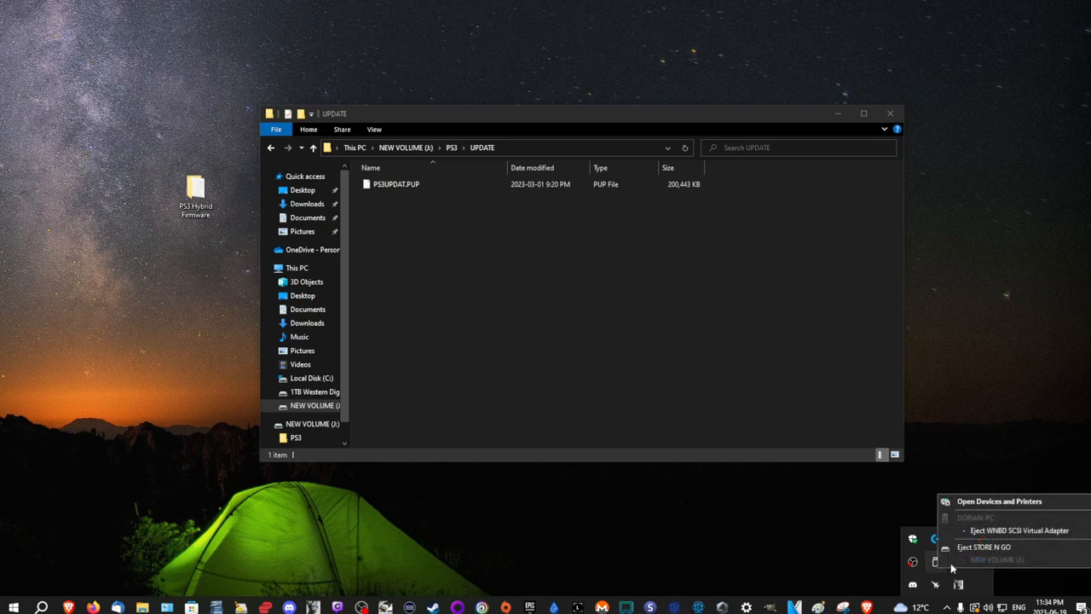
{"action": "mouse_move", "coordinate": [969, 547]}
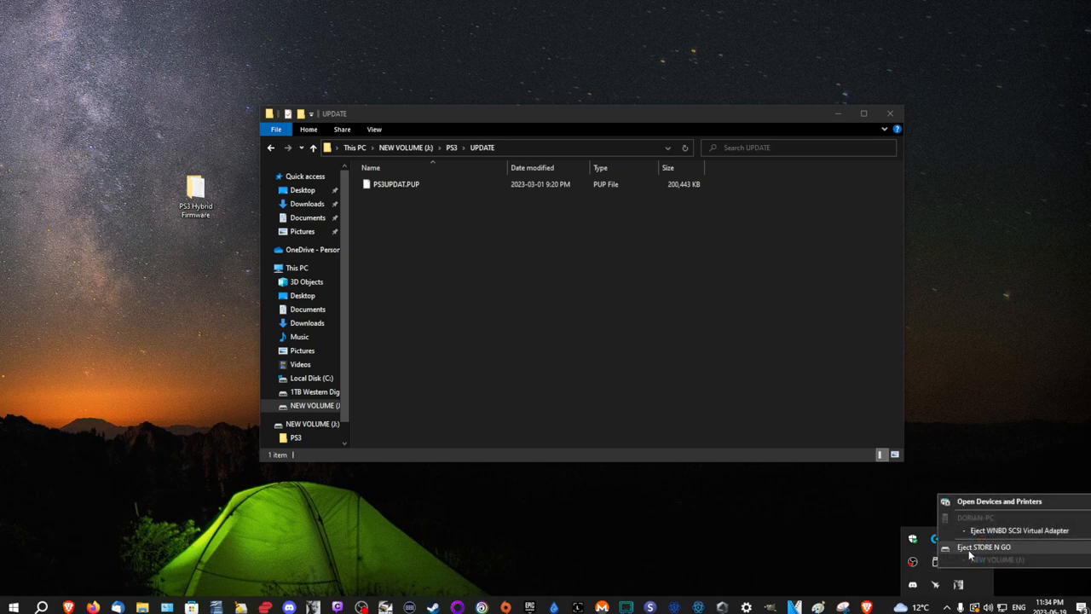
{"action": "left_click", "coordinate": [982, 546]}
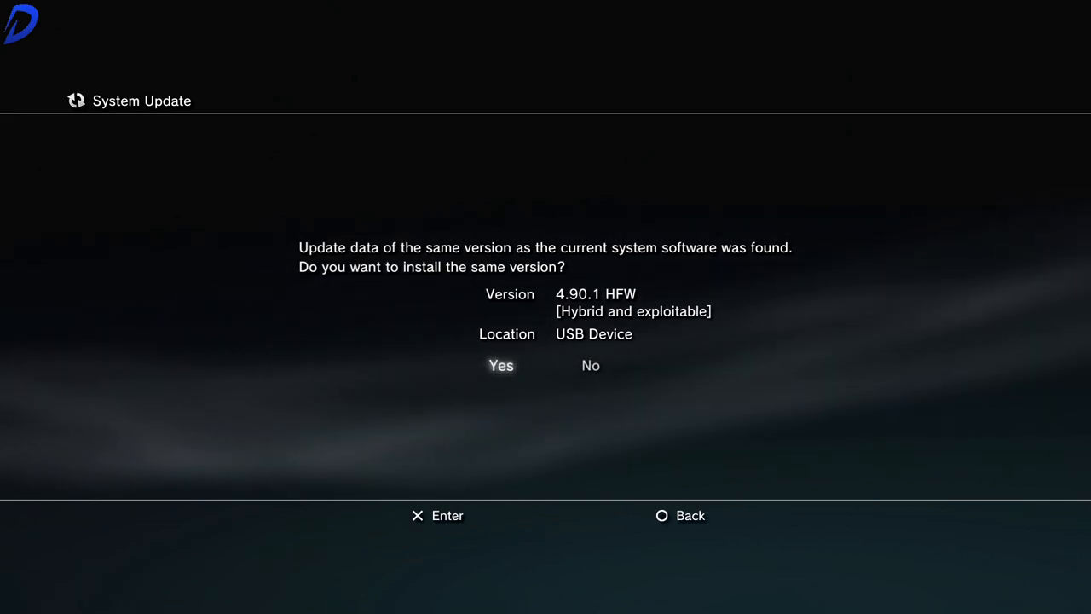
Confirm installing the same 4.90.1 HFW version from the USB device.
{"action": "left_click", "coordinate": [500, 365]}
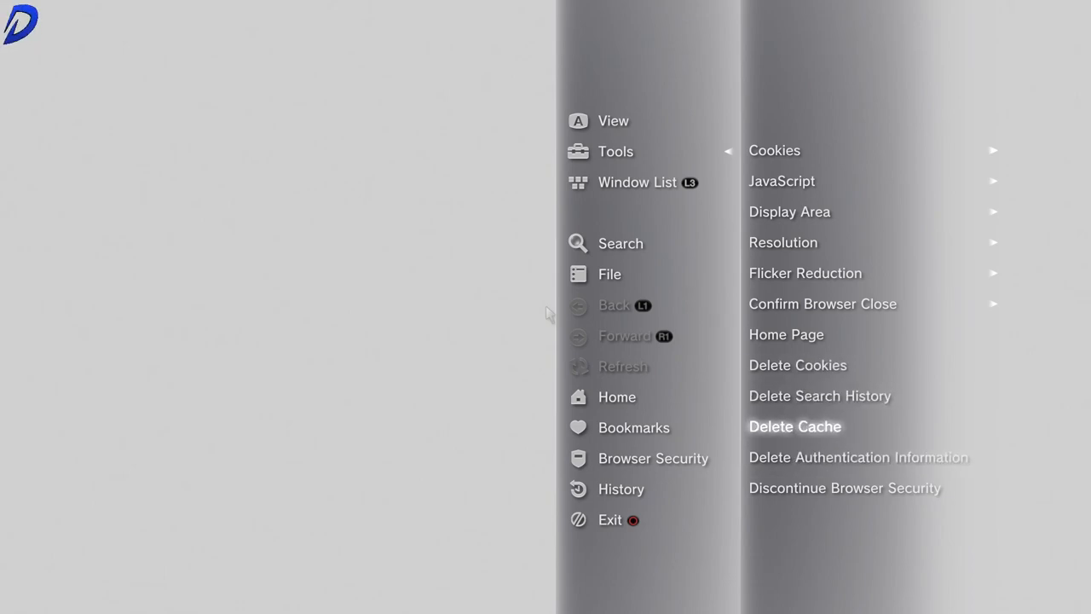
{"action": "mouse_move", "coordinate": [863, 457]}
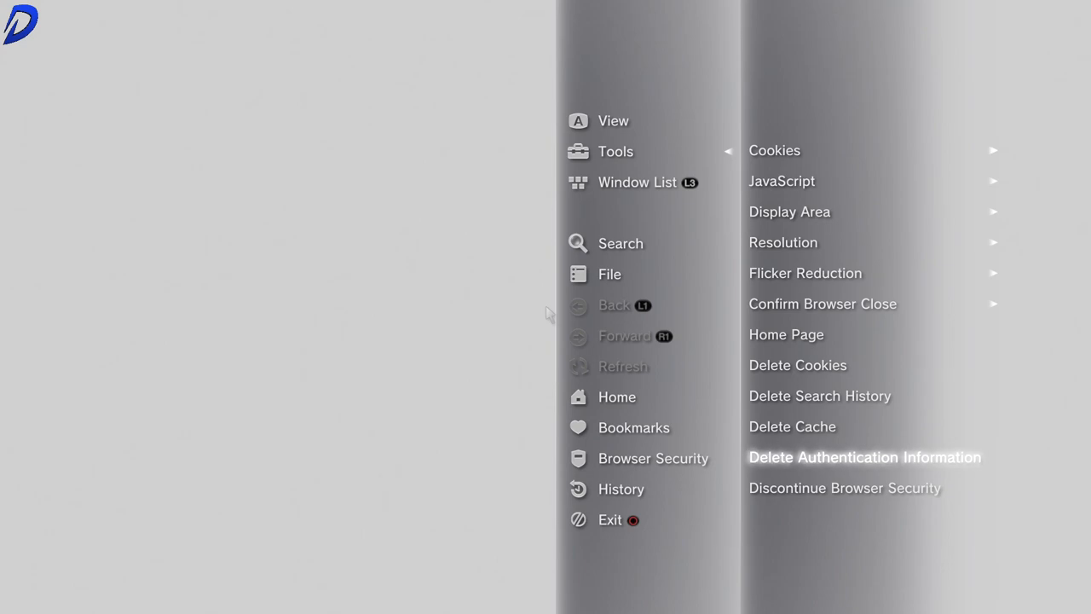
{"action": "mouse_move", "coordinate": [787, 334]}
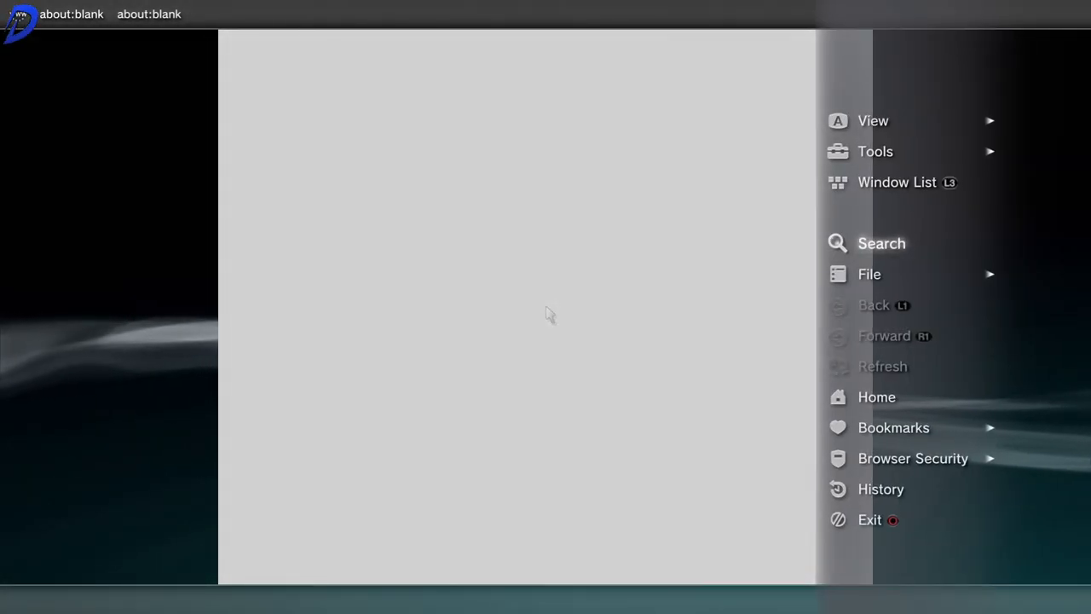
Set the browser home page to Use Blank Page under Tools > Home Page.
{"action": "left_click", "coordinate": [875, 151]}
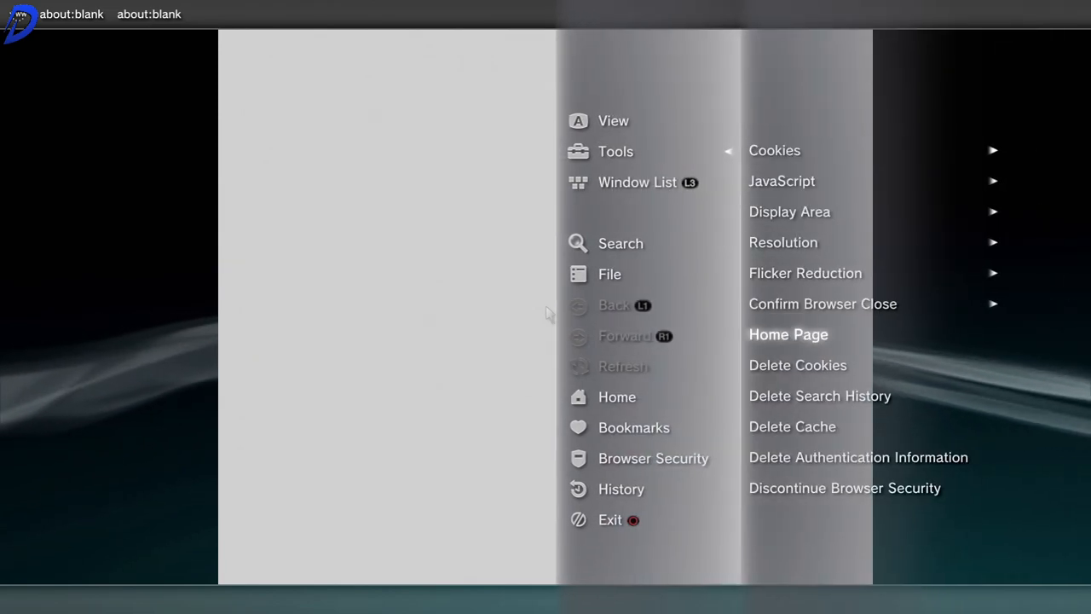
{"action": "left_click", "coordinate": [788, 333]}
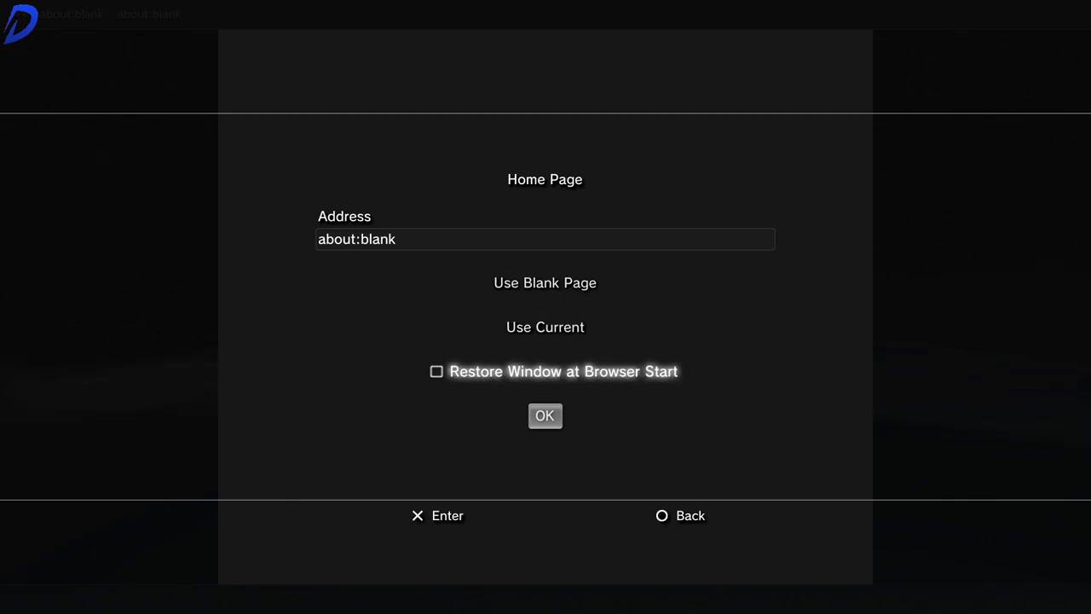
{"action": "left_click", "coordinate": [544, 415]}
{"action": "type", "text": "p"}
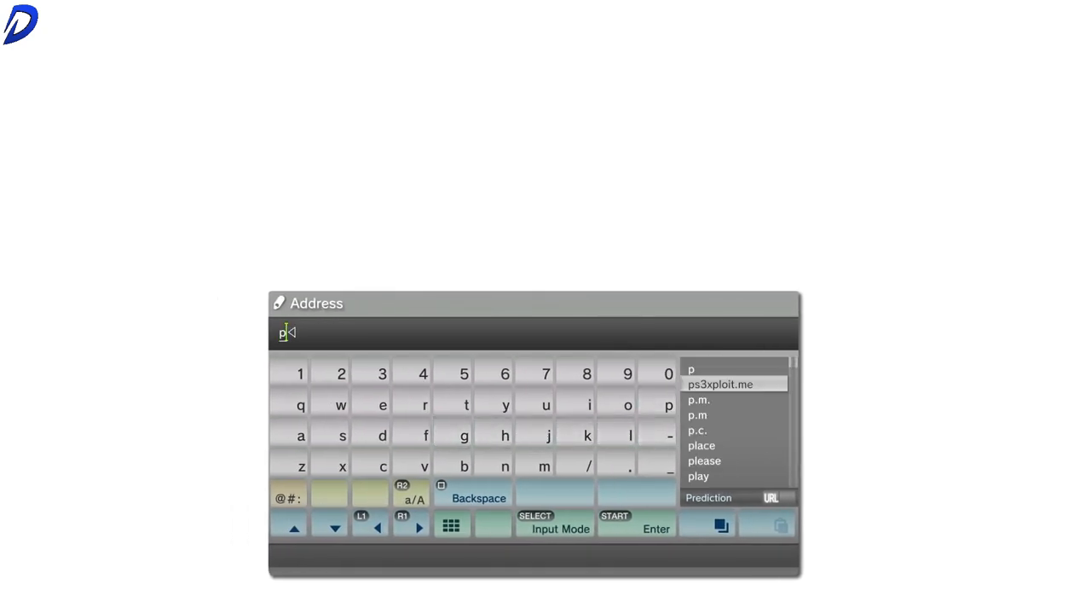
Load ps3xploit.me and go to the PS3HEN > HEN Auto Installer page.
{"action": "left_click", "coordinate": [720, 383]}
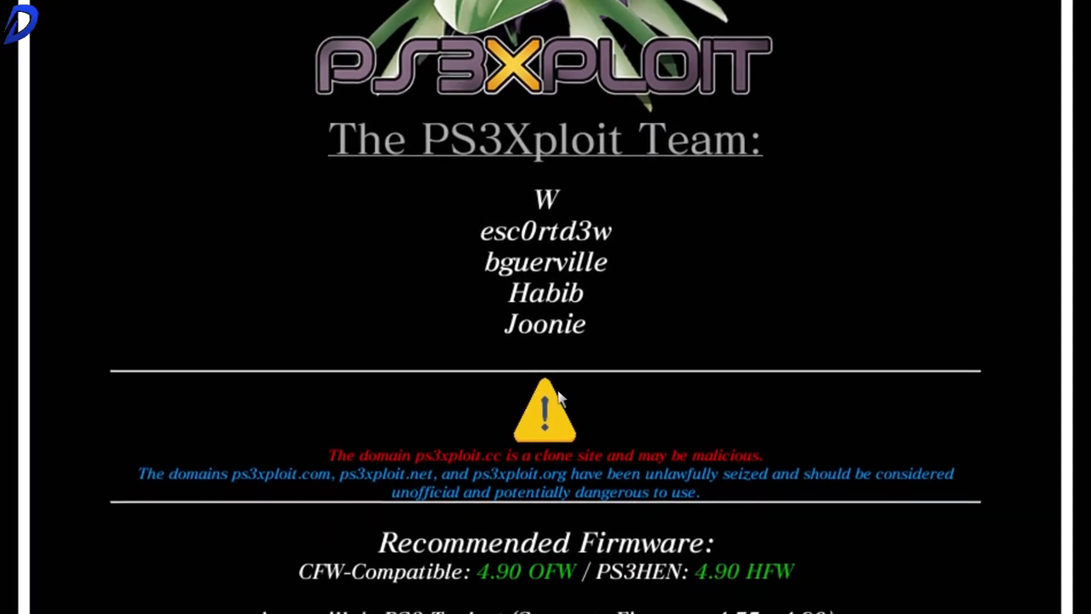
{"action": "scroll", "scroll_direction": "down", "scroll_amount": 3}
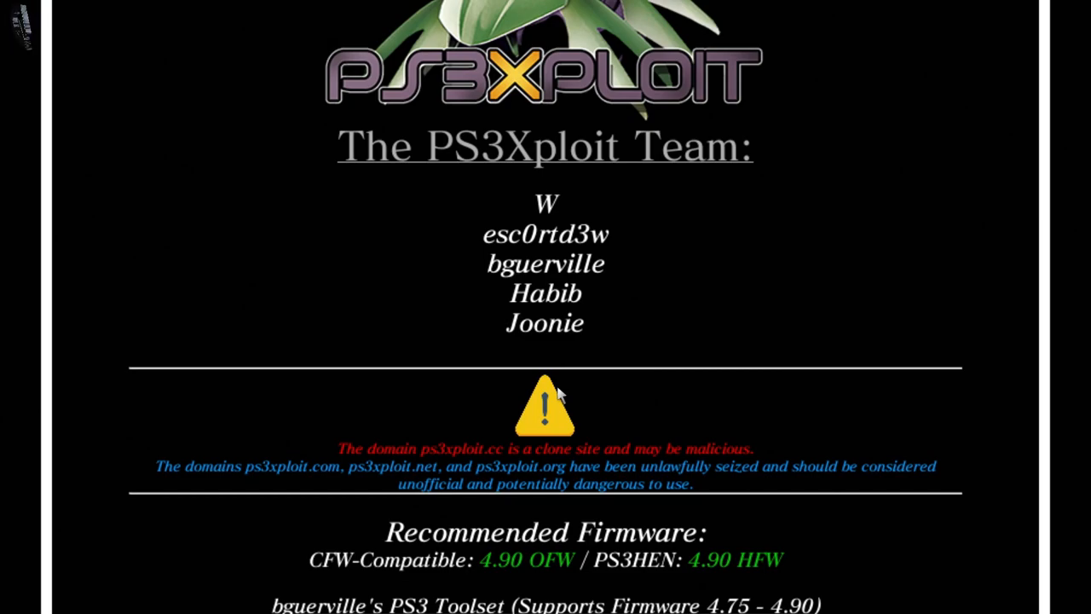
{"action": "scroll", "scroll_direction": "down", "scroll_amount": 3}
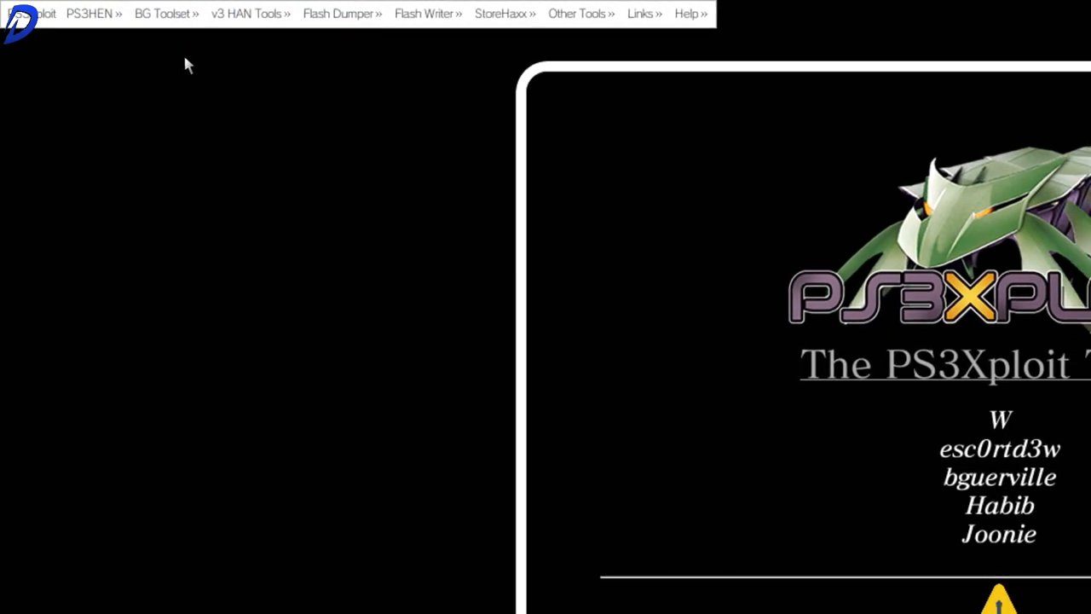
{"action": "left_click", "coordinate": [94, 13]}
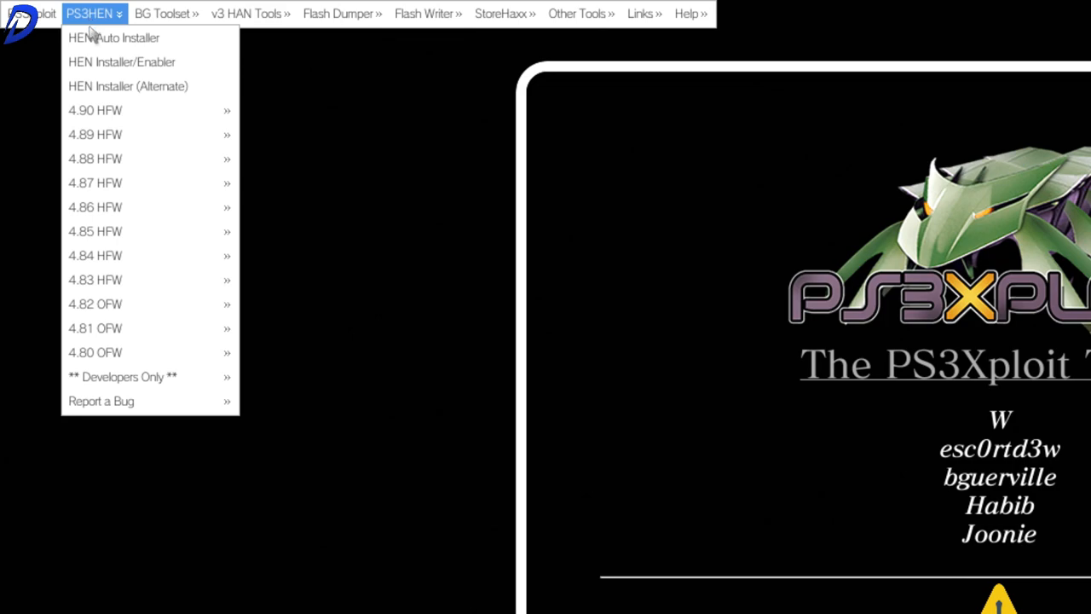
{"action": "left_click", "coordinate": [114, 37]}
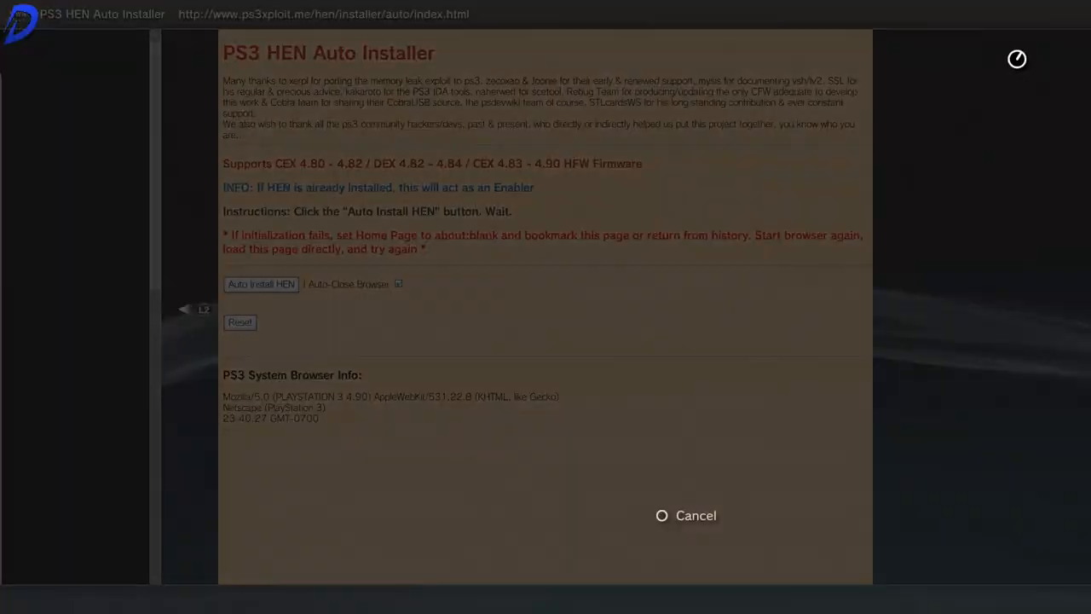
Add the loaded PS3 HEN Auto Installer page to Bookmarks and close the browser.
{"action": "left_click", "coordinate": [261, 284]}
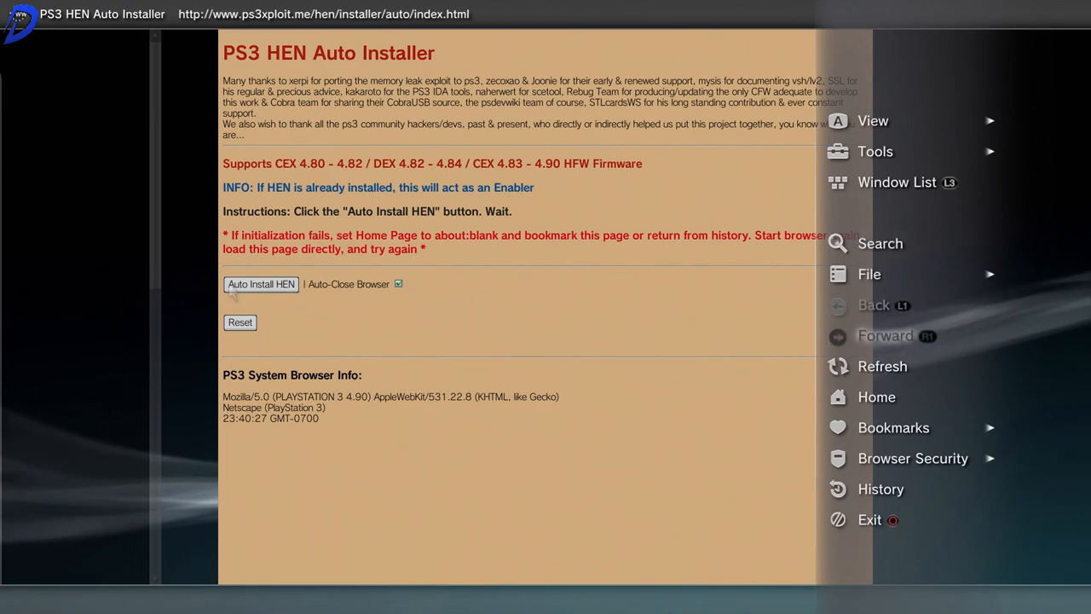
{"action": "left_click", "coordinate": [893, 427]}
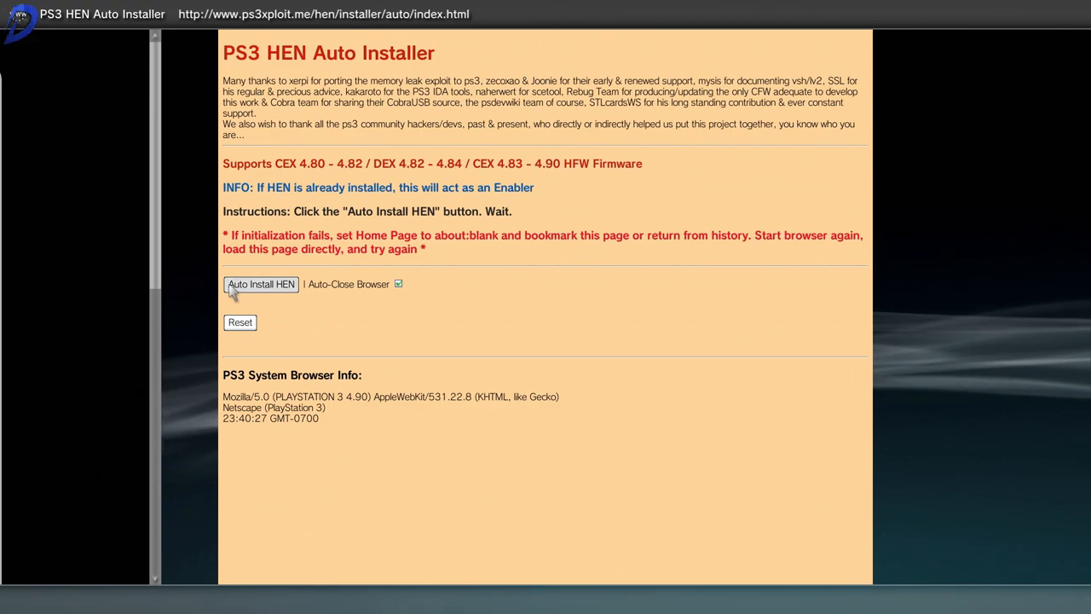
{"action": "left_click", "coordinate": [261, 284]}
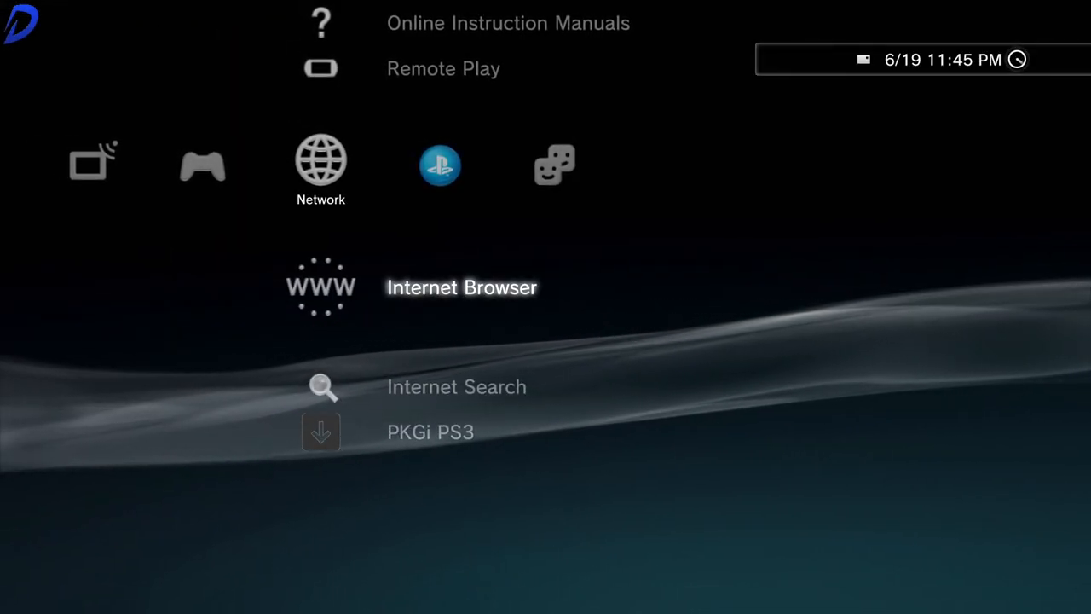
Load the bookmarked HEN Auto Installer and start Auto Install HEN.
{"action": "left_click", "coordinate": [321, 287]}
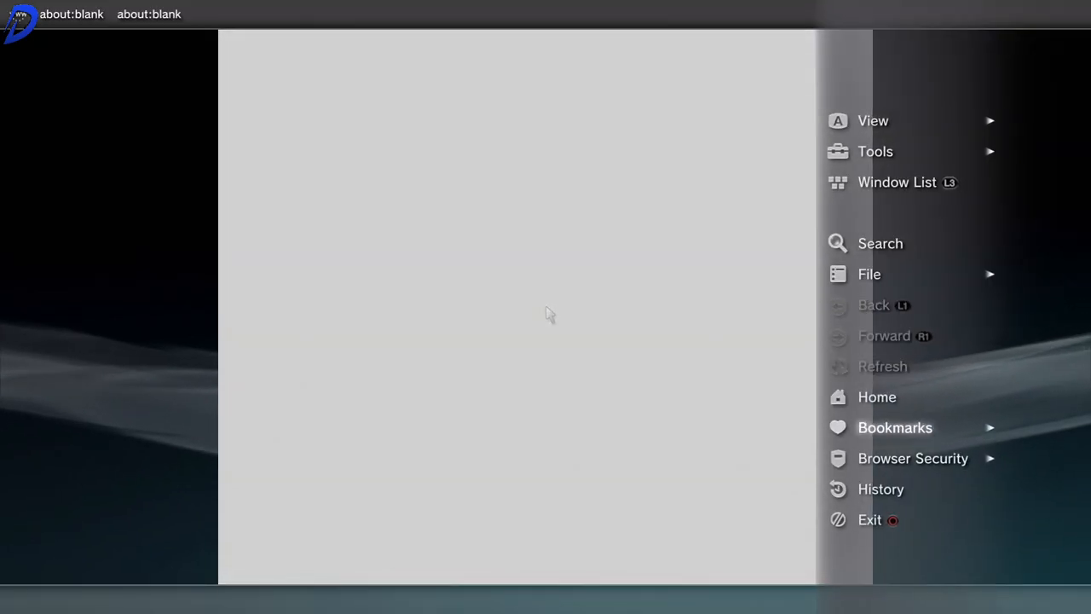
{"action": "left_click", "coordinate": [895, 427]}
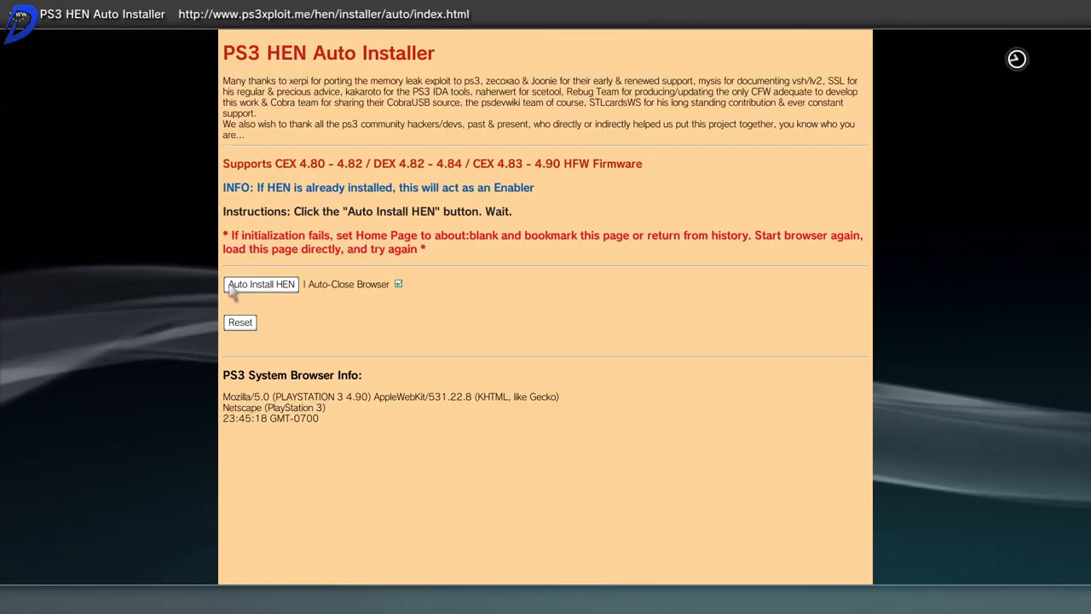
{"action": "left_click", "coordinate": [261, 284]}
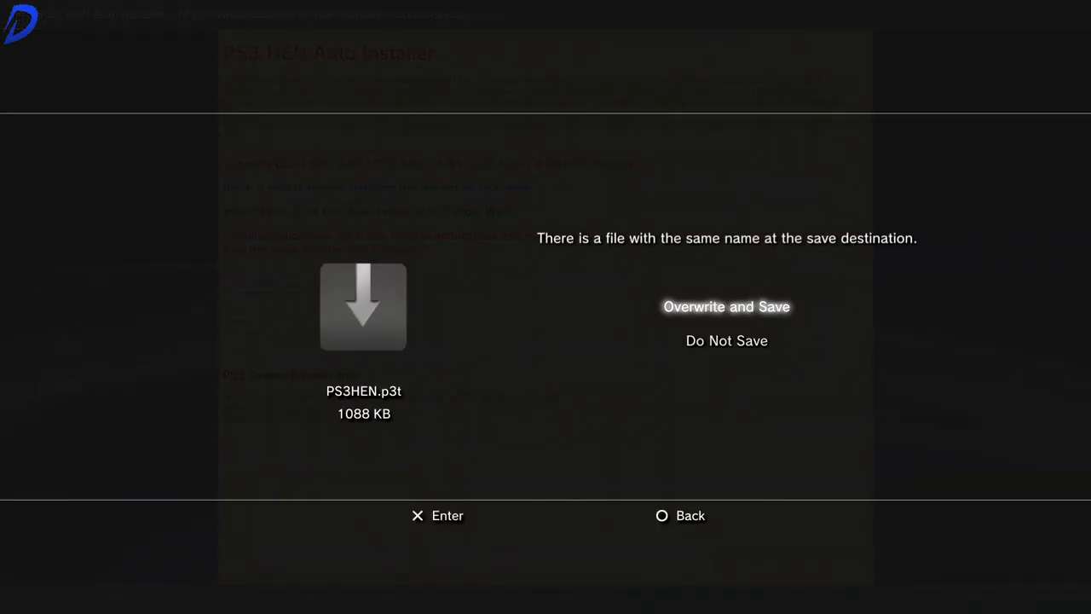
Overwrite the existing PS3HEN.p3t file and run the HEN installation again.
{"action": "left_click", "coordinate": [727, 306]}
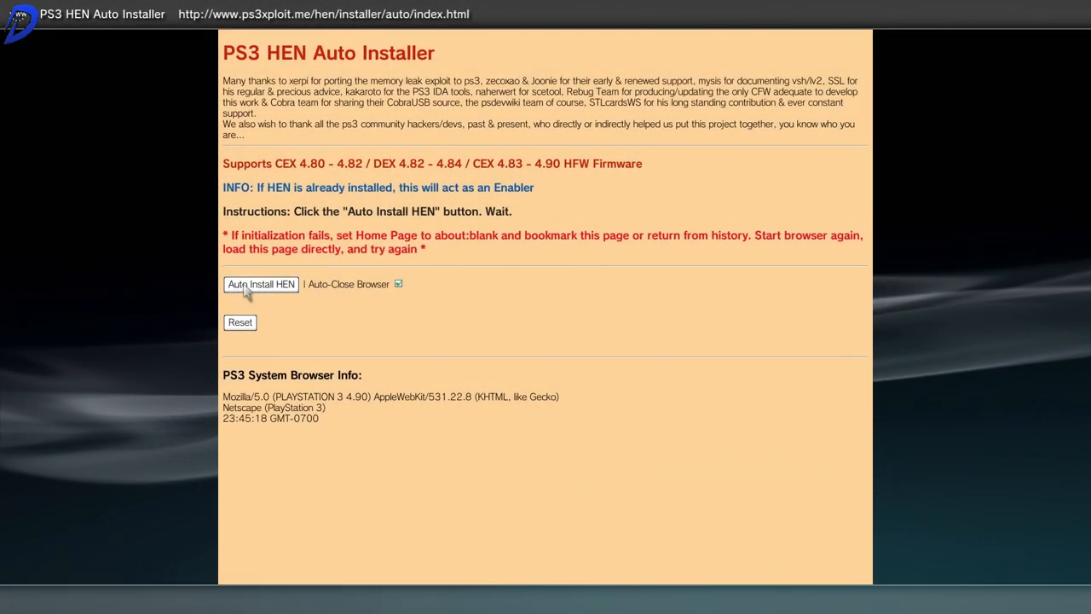
{"action": "left_click", "coordinate": [261, 283]}
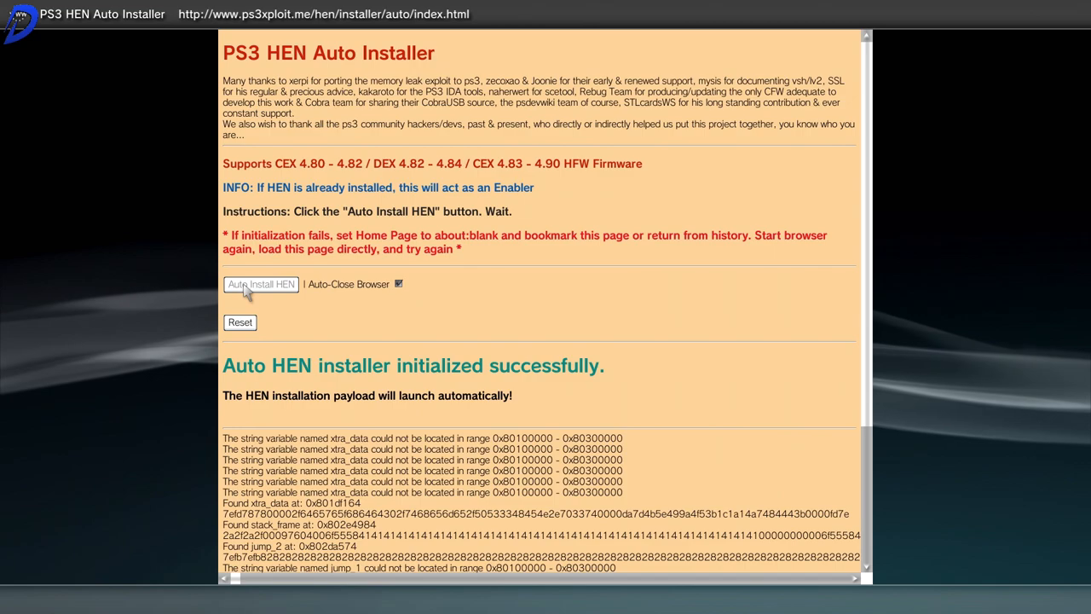
{"action": "left_click", "coordinate": [261, 284]}
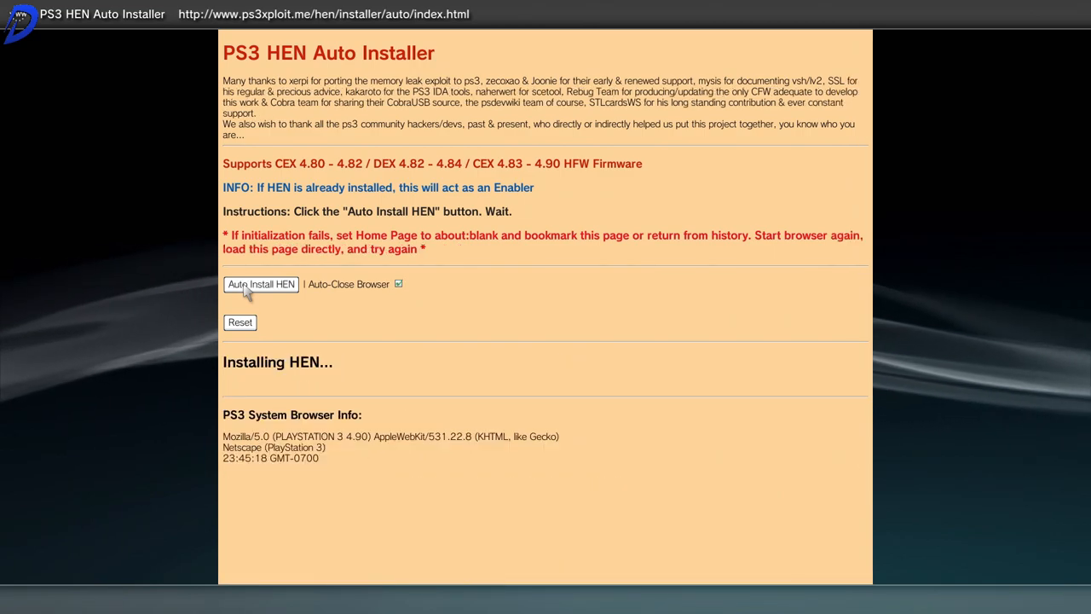
{"action": "left_click", "coordinate": [261, 284]}
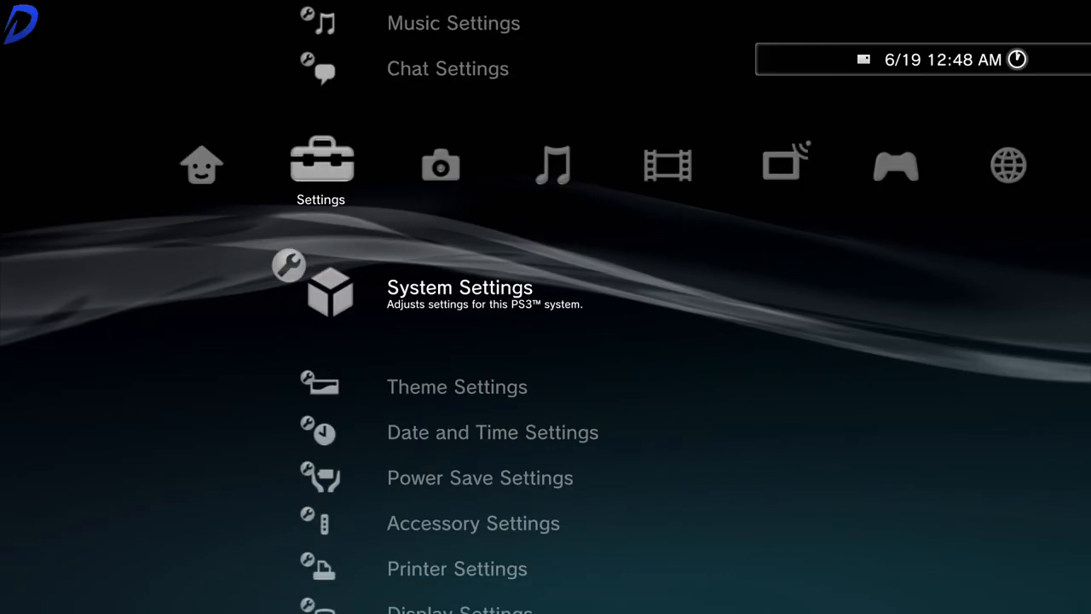
Scroll through the System Settings options in the XMB Settings menu.
{"action": "scroll", "scroll_direction": "down", "scroll_amount": 3}
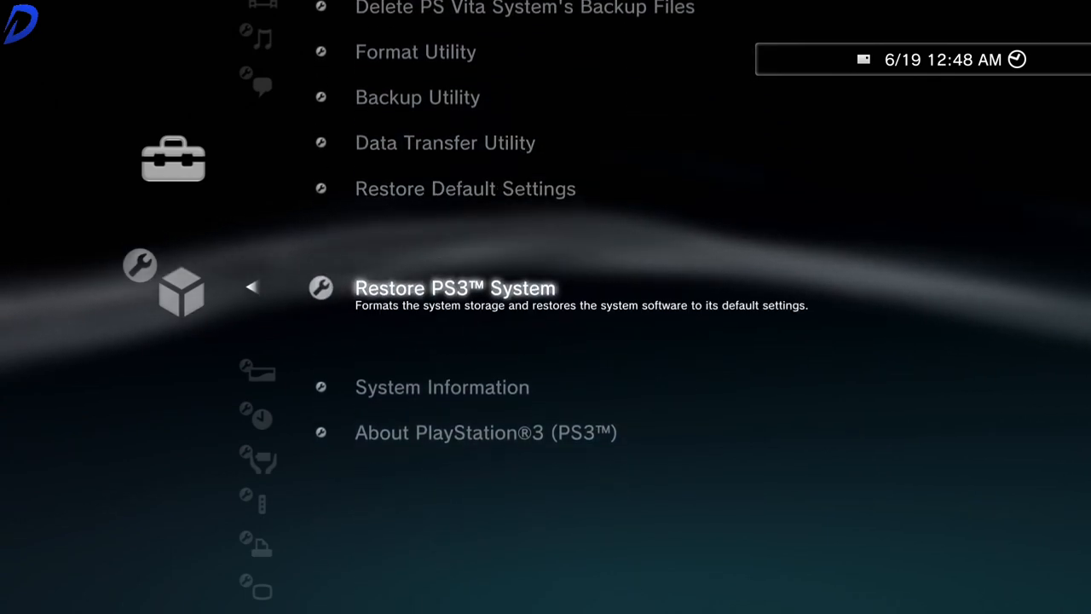
{"action": "left_click", "coordinate": [441, 387]}
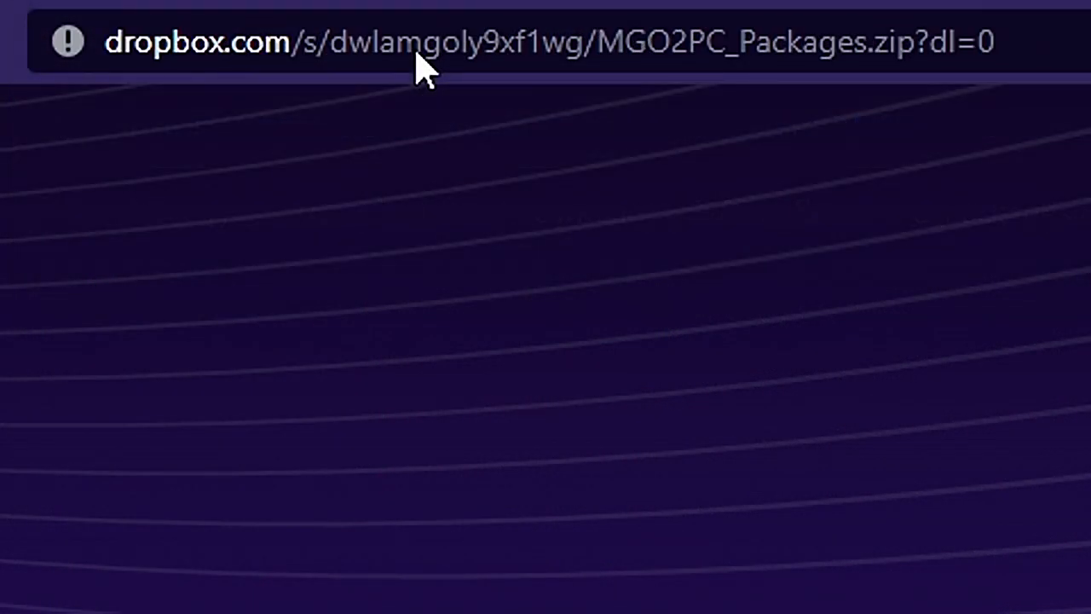
{"action": "mouse_move", "coordinate": [370, 427]}
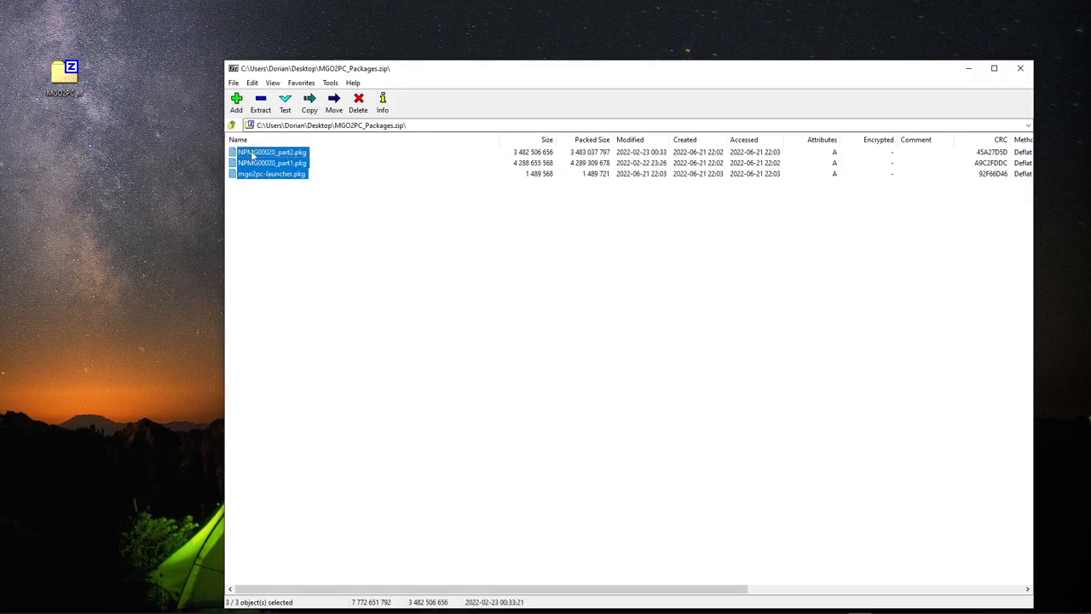
Extract the three .pkg files from MGO2PC_Packages.zip to the desktop and close 7-Zip.
{"action": "left_click", "coordinate": [261, 102]}
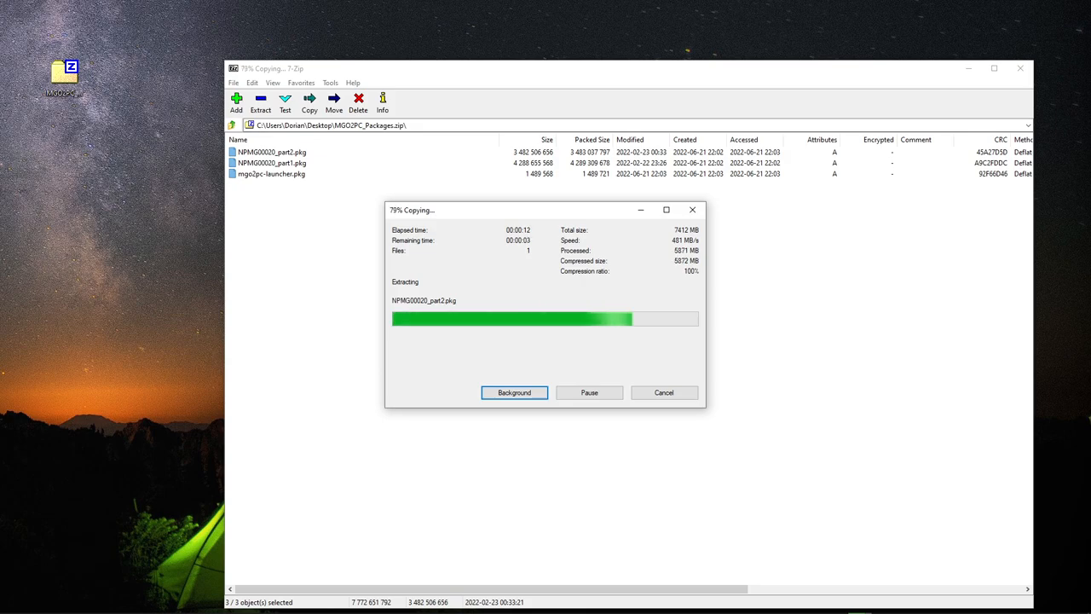
{"action": "left_click", "coordinate": [514, 392]}
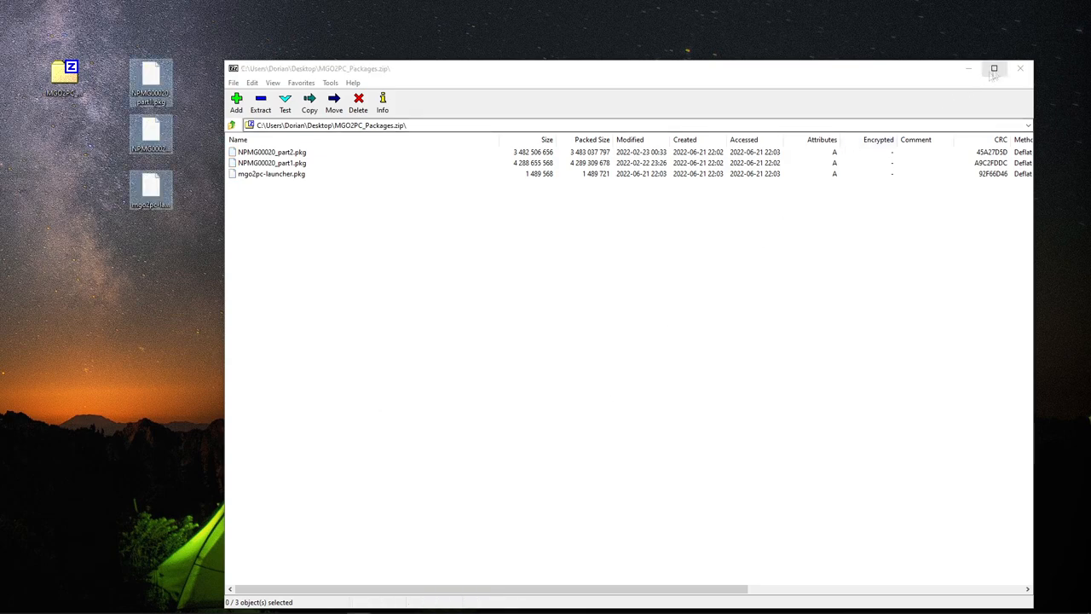
{"action": "left_click", "coordinate": [1020, 68]}
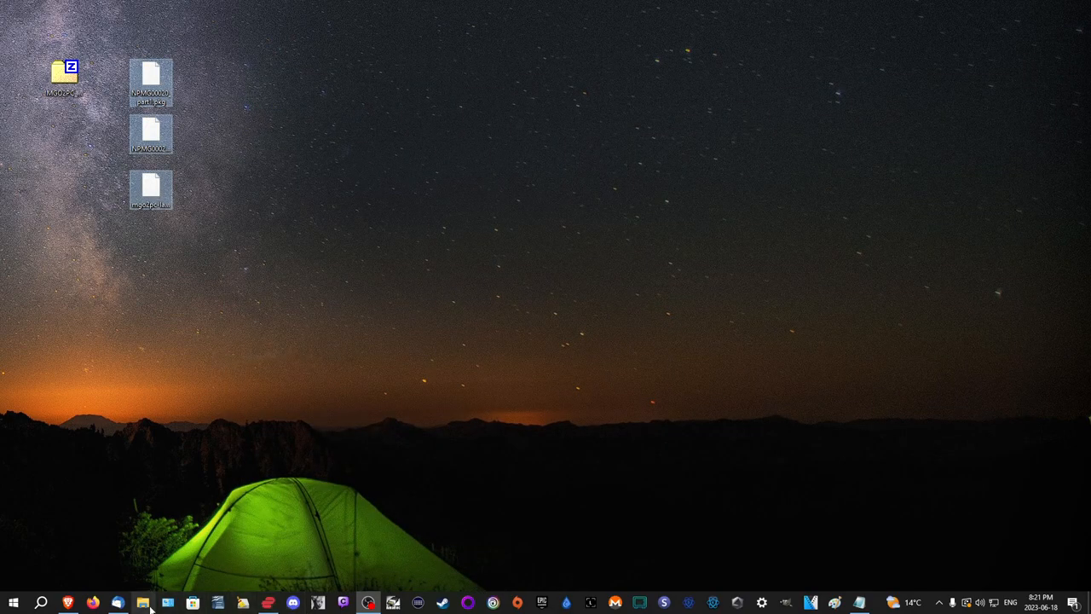
{"action": "left_click", "coordinate": [143, 603]}
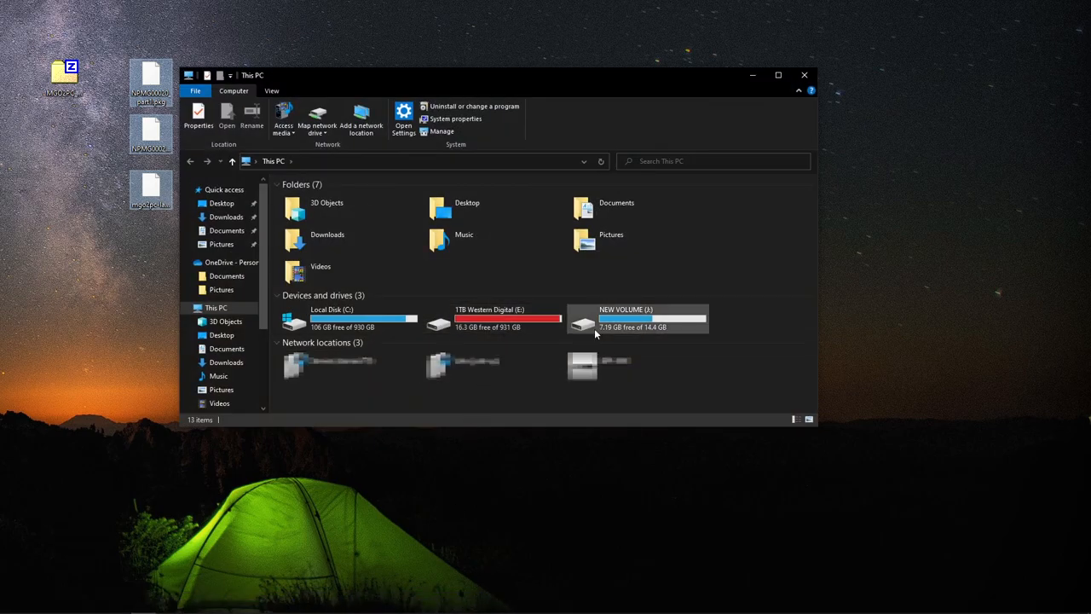
Format the 14.4 GB NEW VOLUME drive as FAT32, accepting the data-erase warning.
{"action": "left_click", "coordinate": [637, 320]}
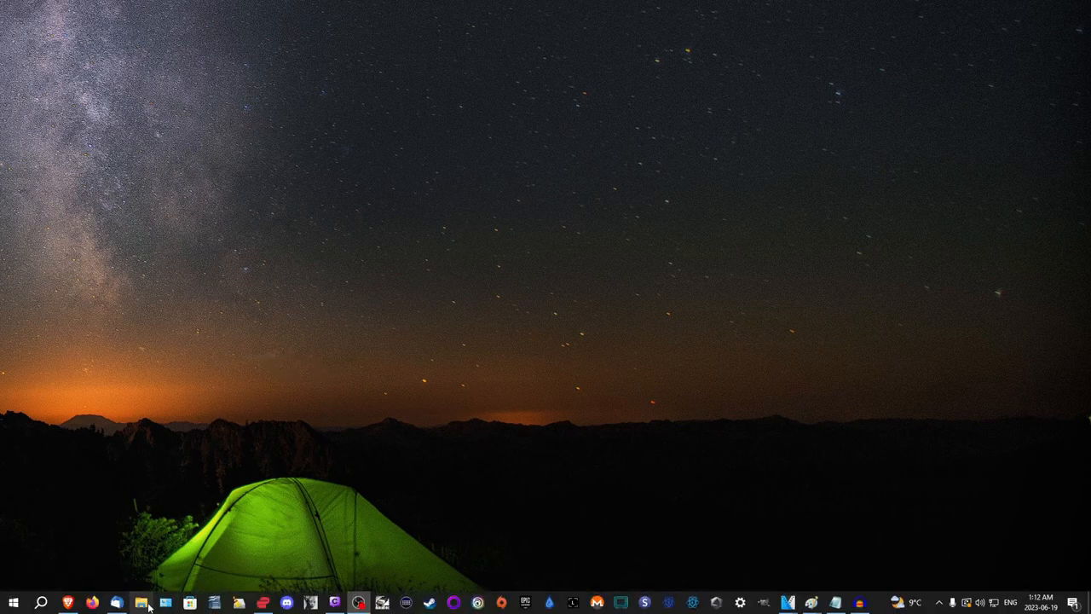
{"action": "left_click", "coordinate": [142, 603]}
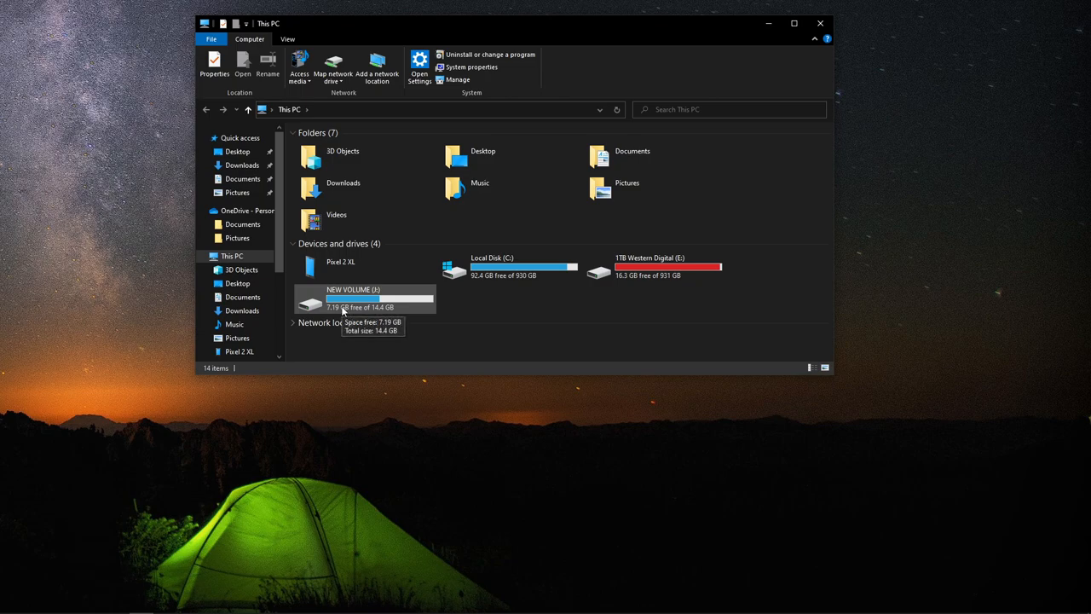
{"action": "right_click", "coordinate": [364, 298]}
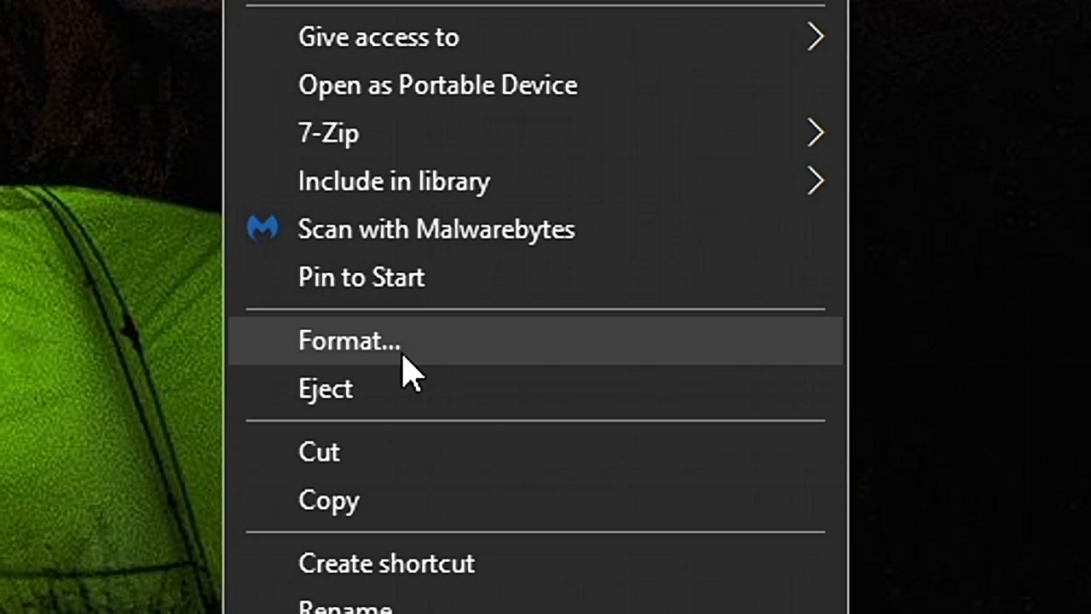
{"action": "left_click", "coordinate": [349, 339]}
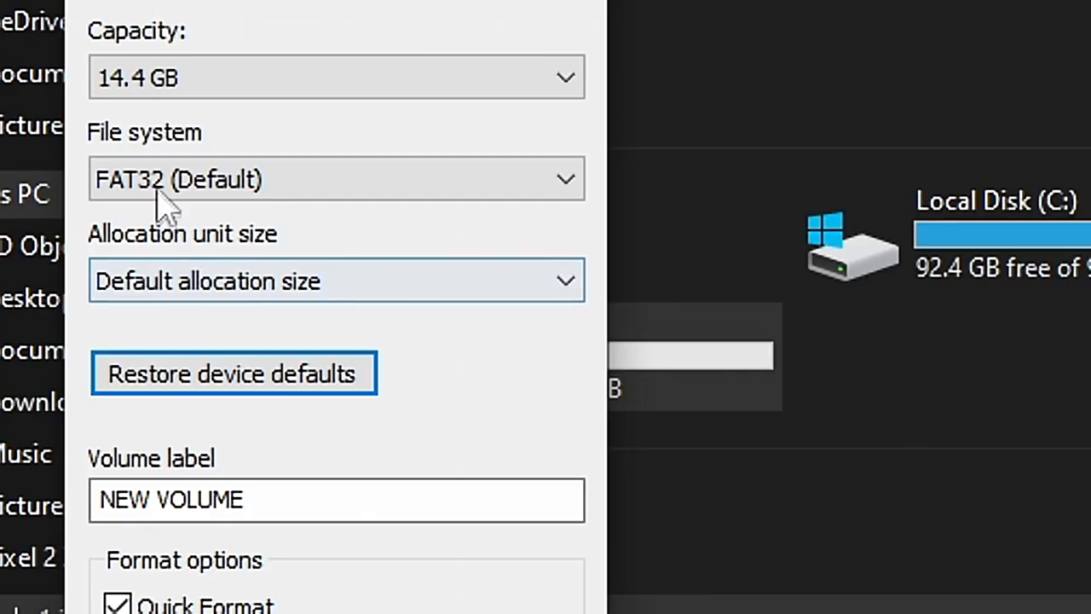
{"action": "left_click", "coordinate": [336, 179]}
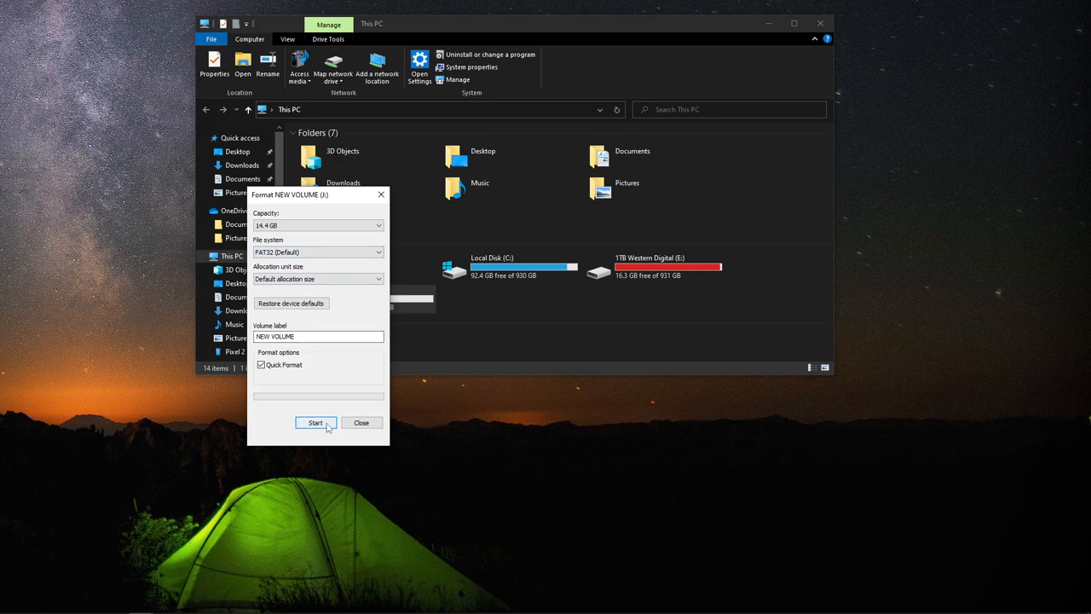
{"action": "left_click", "coordinate": [315, 423]}
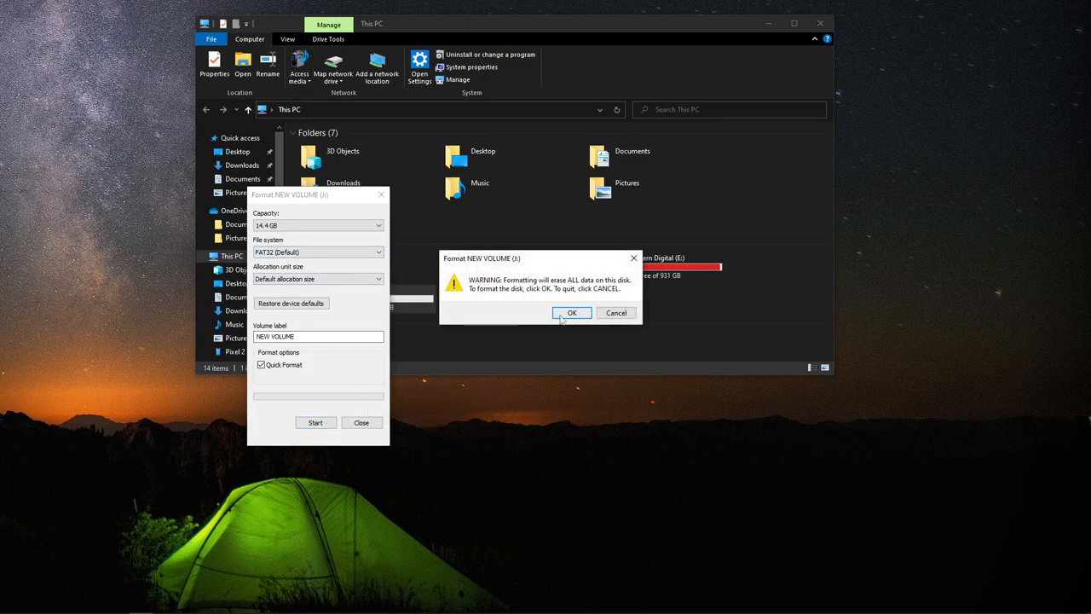
{"action": "left_click", "coordinate": [572, 312]}
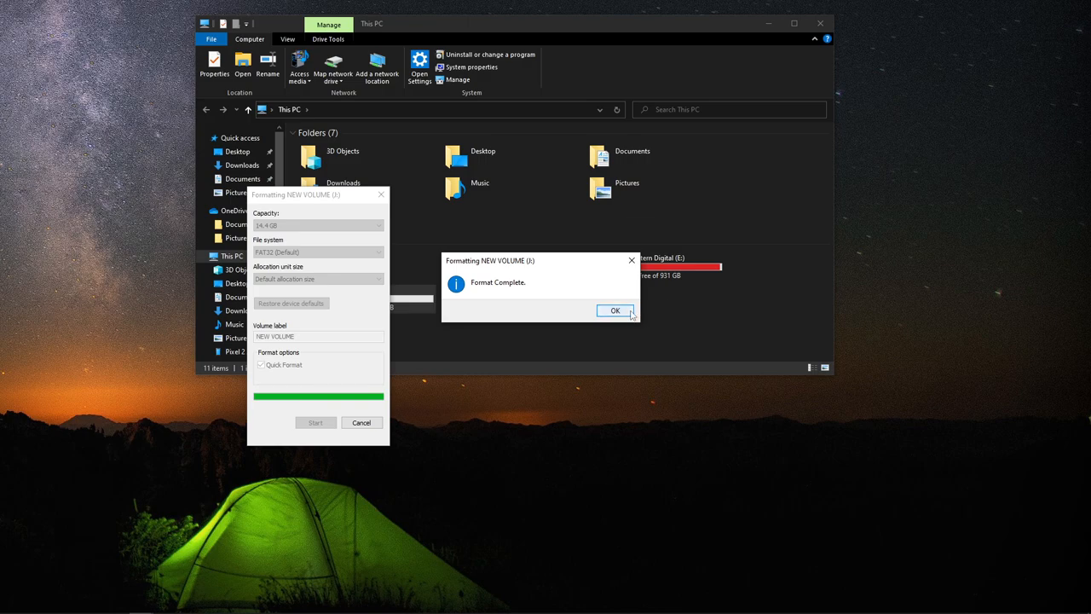
{"action": "left_click", "coordinate": [614, 310]}
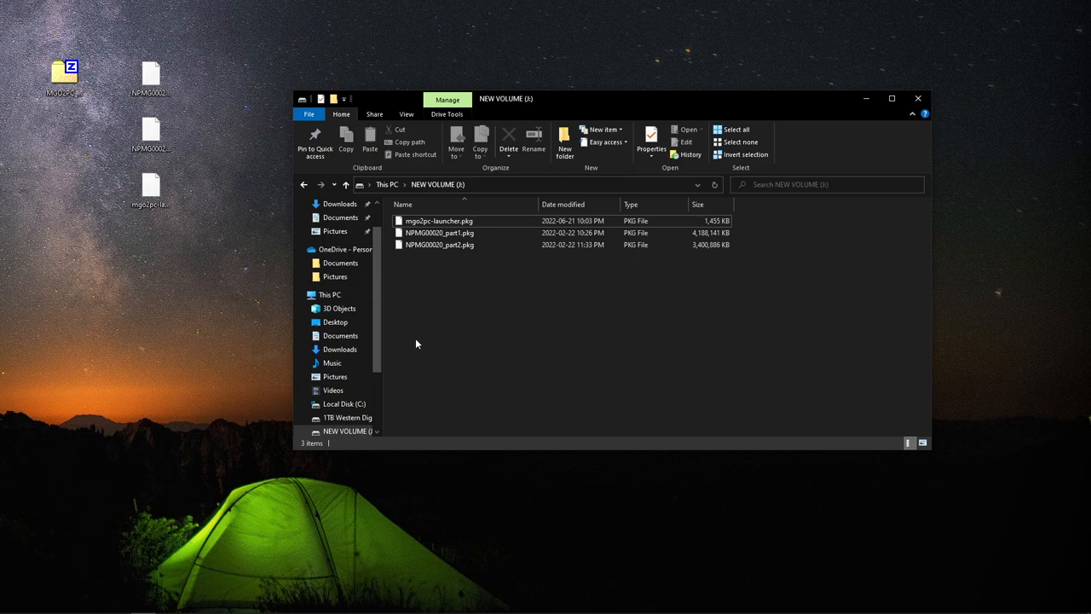
{"action": "mouse_move", "coordinate": [912, 113]}
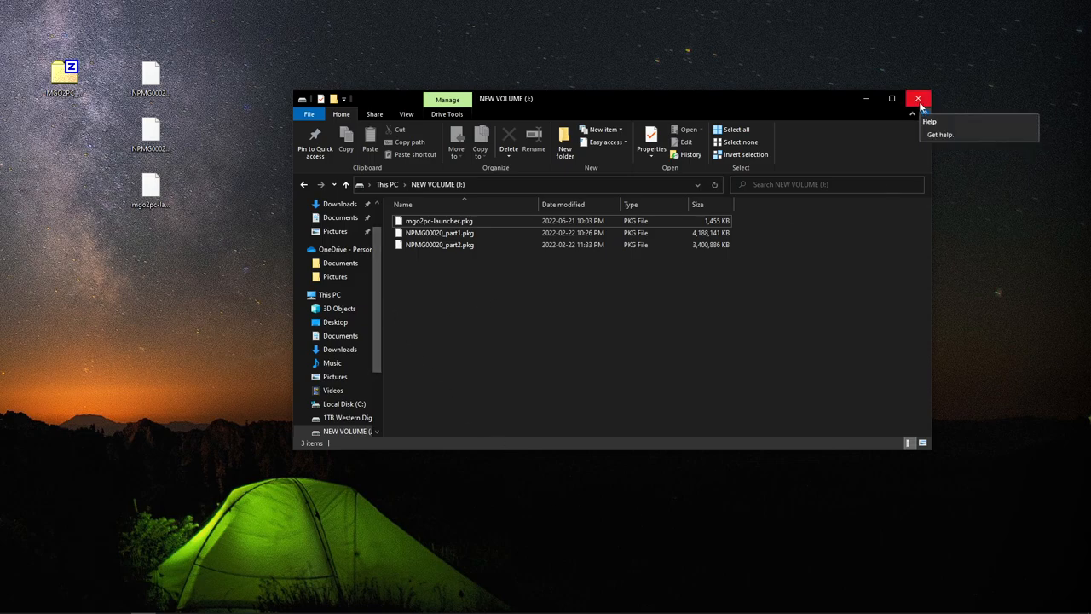
{"action": "mouse_move", "coordinate": [586, 344]}
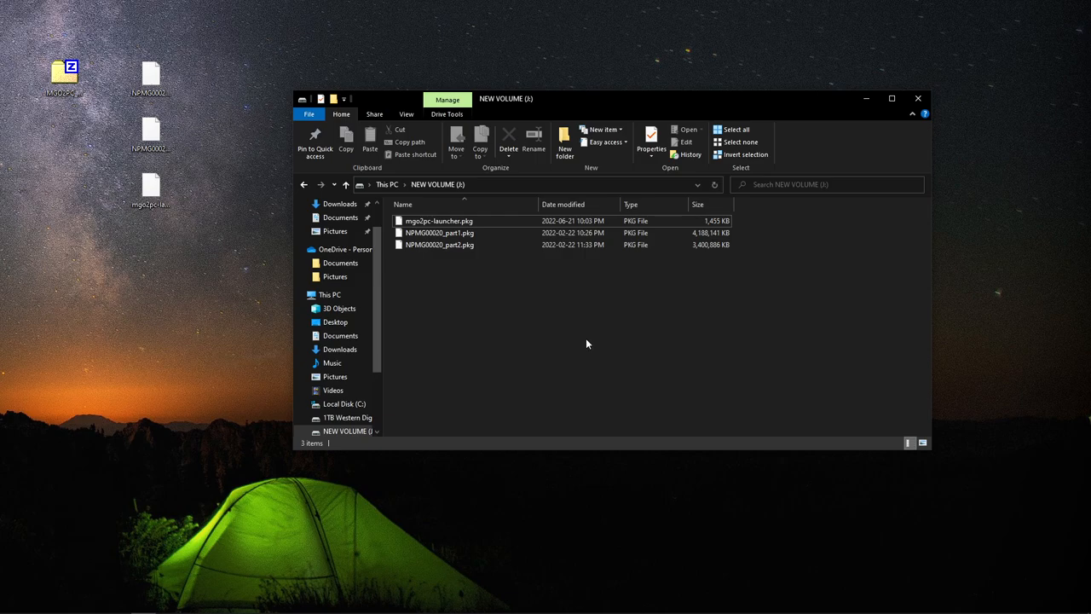
{"action": "mouse_move", "coordinate": [918, 98]}
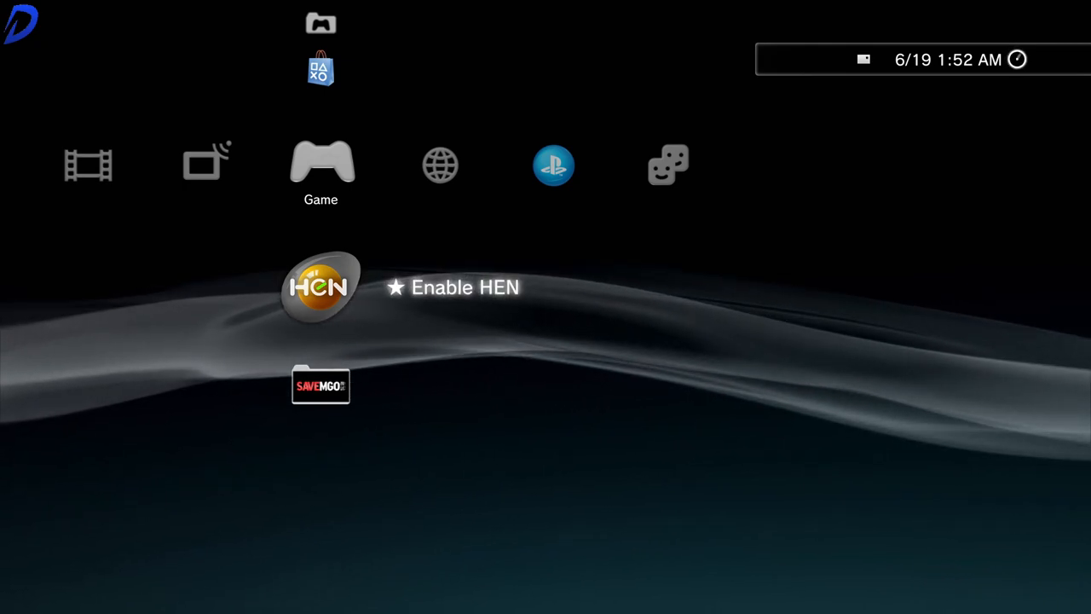
Enable HEN, install mgo2pc-launcher.pkg from USB, then select NPMG00020_part2.pkg.
{"action": "left_click", "coordinate": [321, 287]}
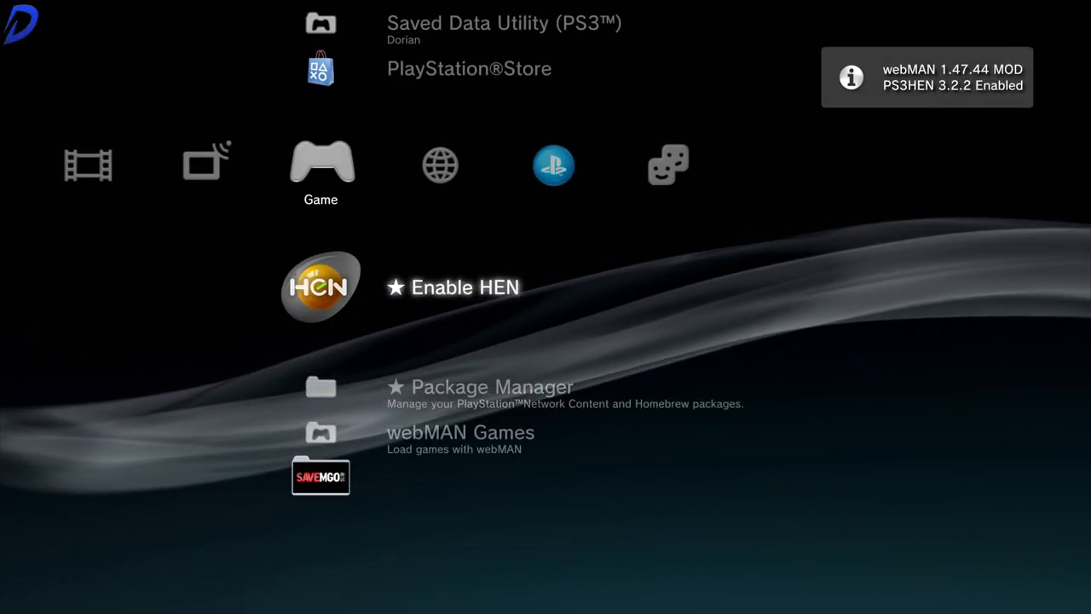
{"action": "scroll", "scroll_direction": "down", "scroll_amount": 3}
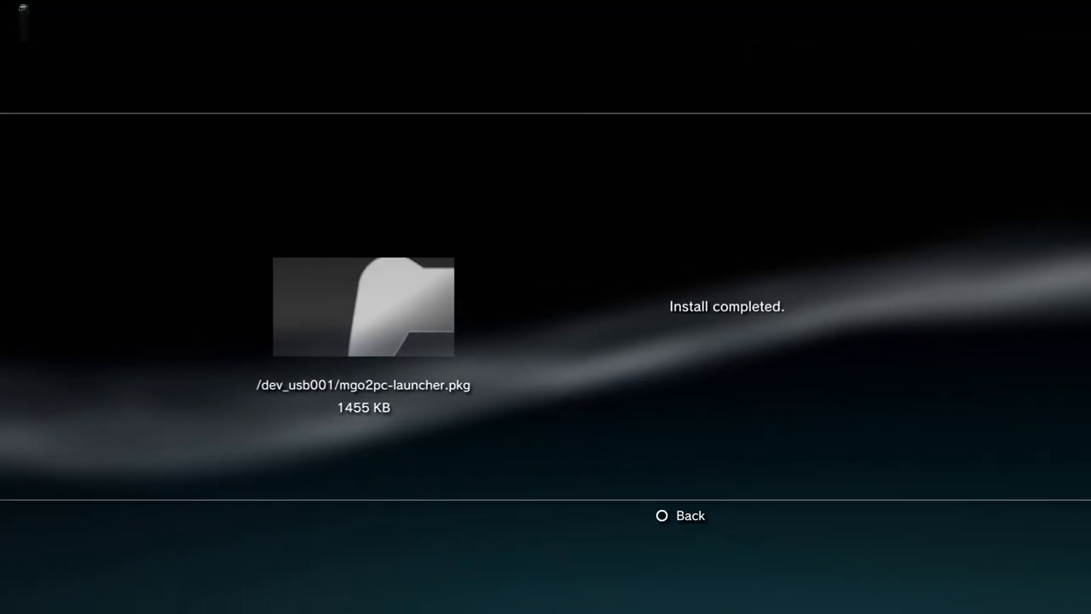
{"action": "left_click", "coordinate": [679, 515]}
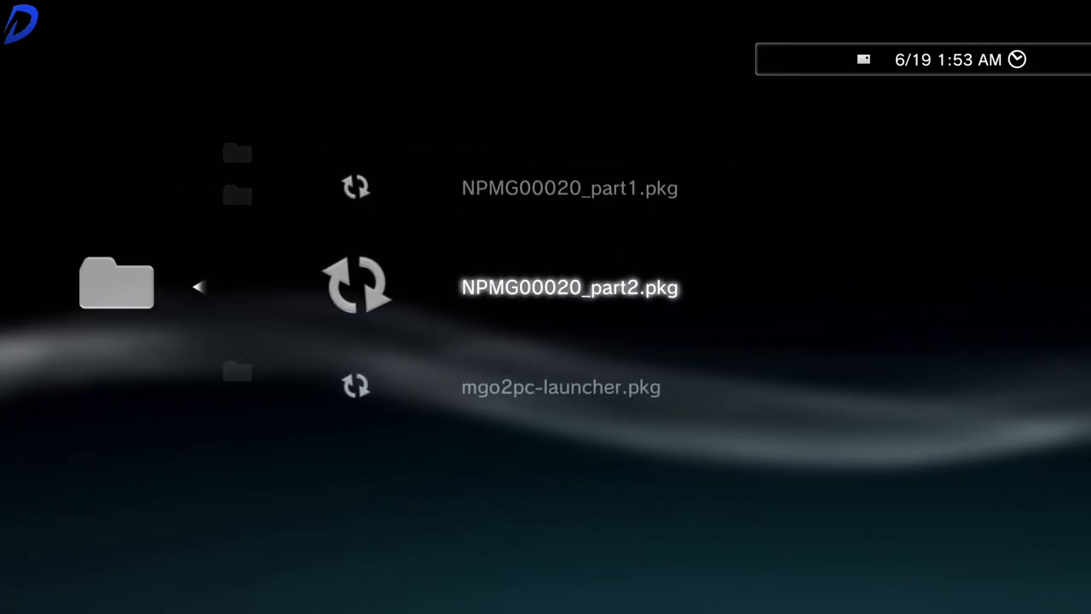
{"action": "left_click", "coordinate": [569, 287]}
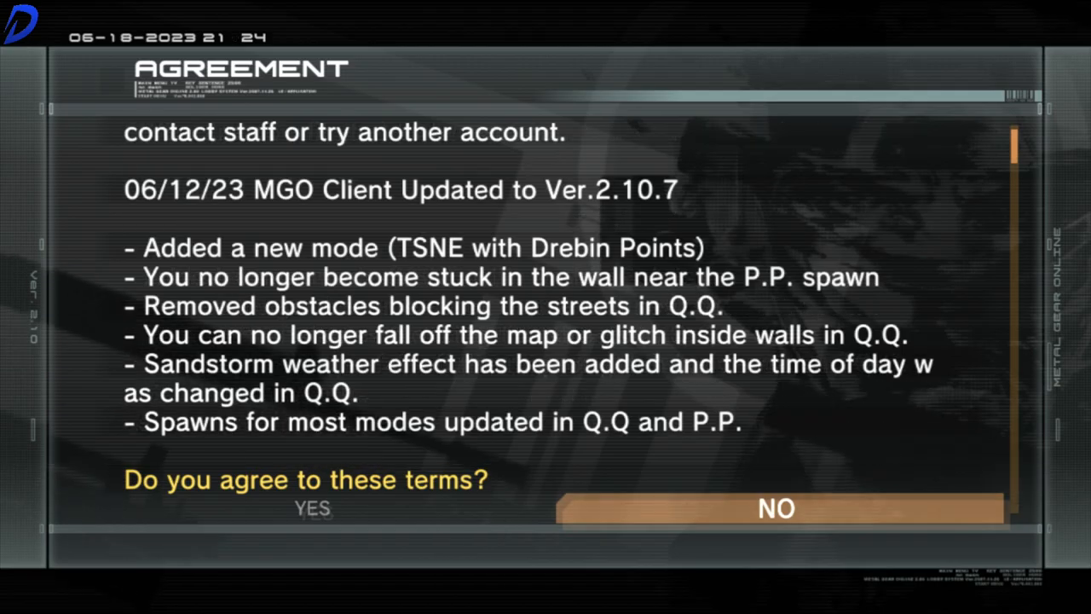
Accept the Metal Gear Online terms and log in with the game ID, saving auto-login.
{"action": "scroll", "scroll_direction": "down", "scroll_amount": 3}
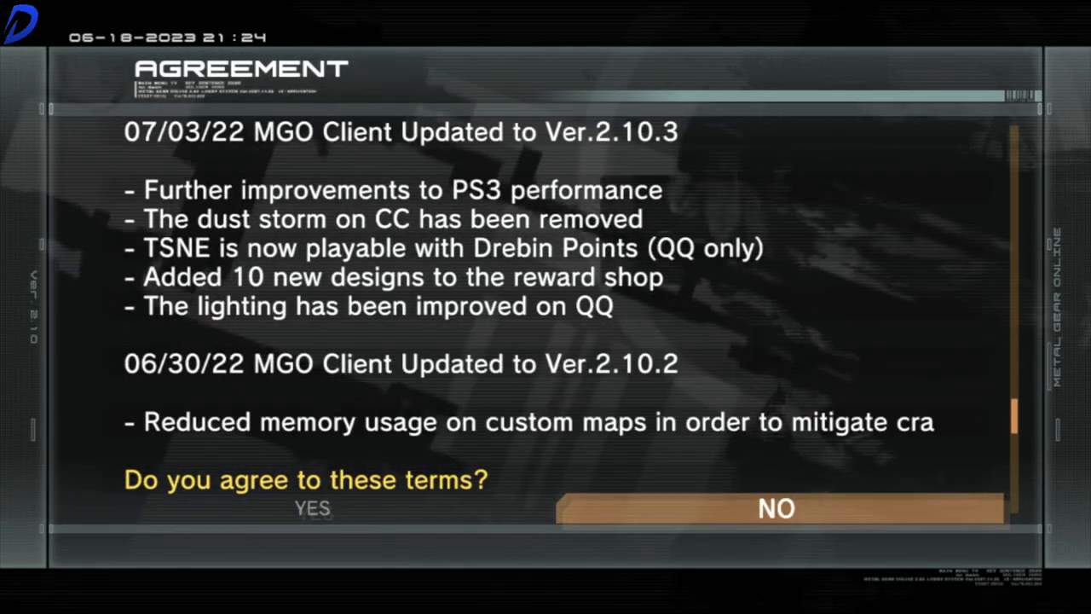
{"action": "left_click", "coordinate": [312, 508]}
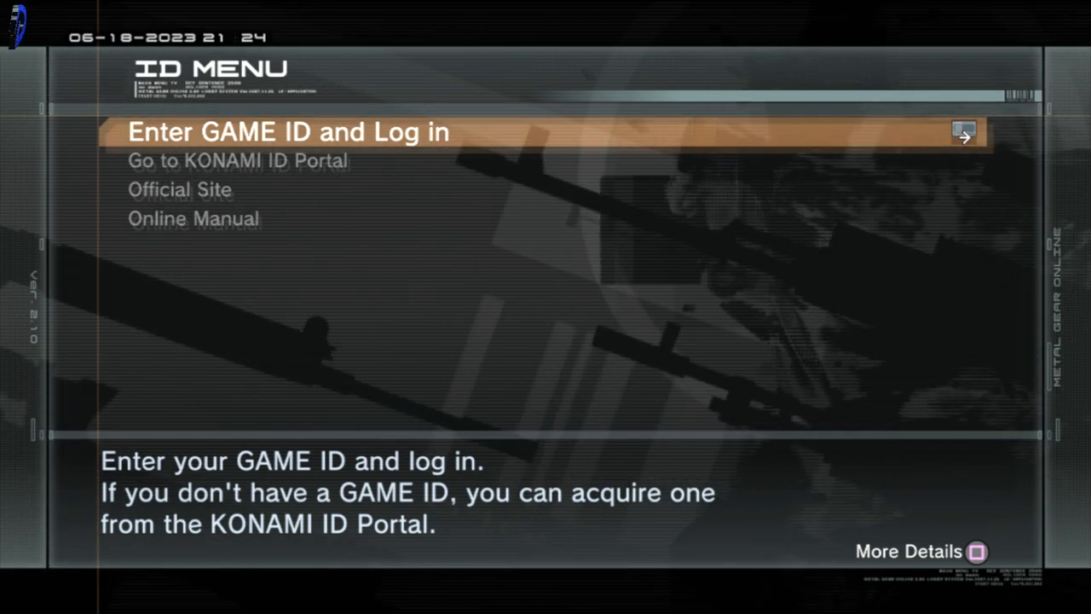
{"action": "left_click", "coordinate": [288, 132]}
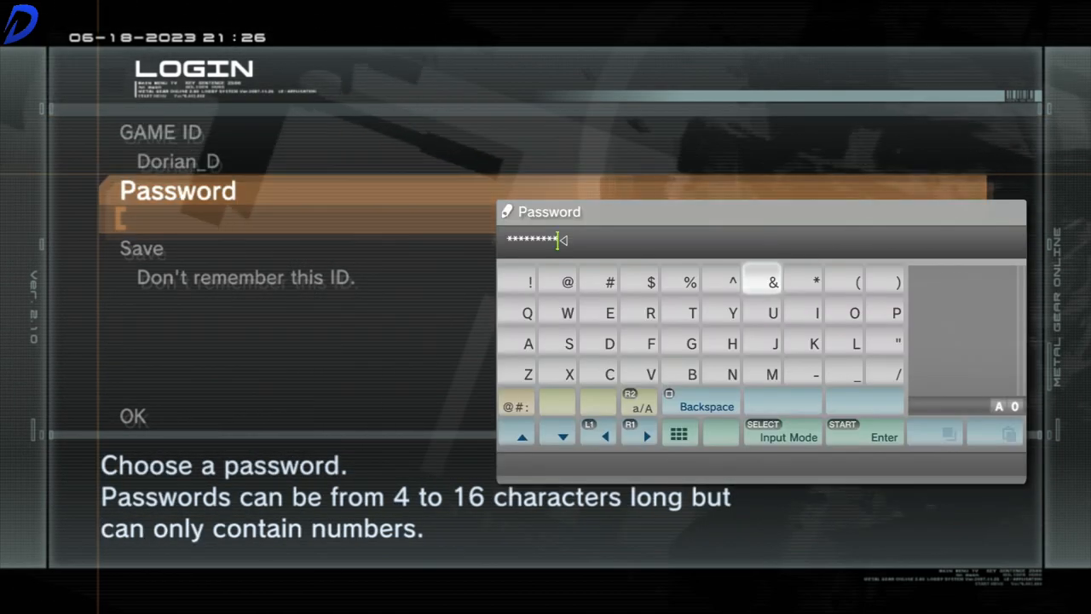
{"action": "left_click", "coordinate": [649, 281]}
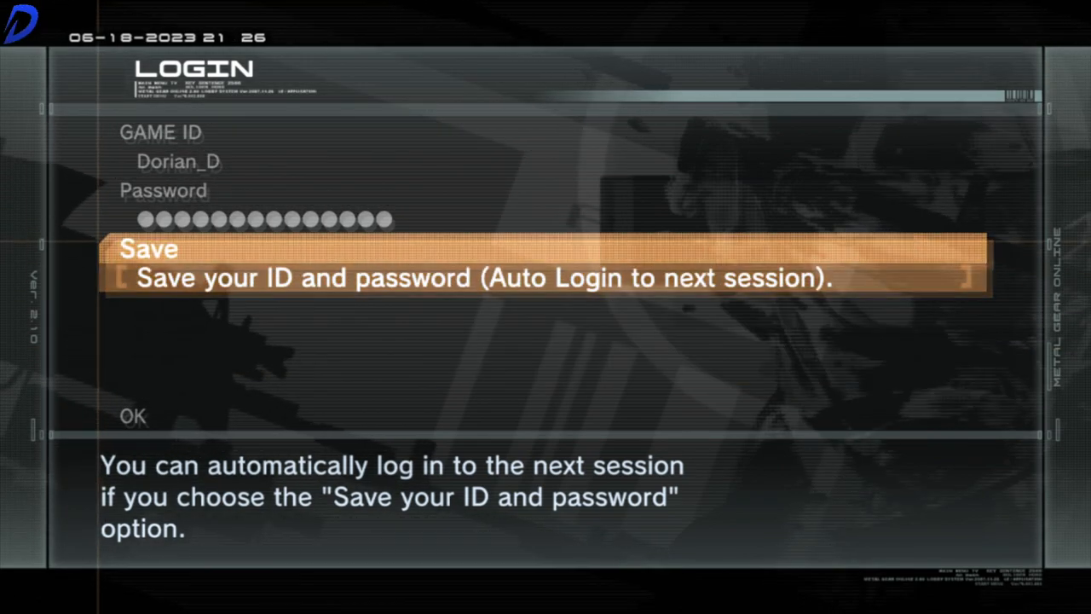
{"action": "left_click", "coordinate": [132, 416]}
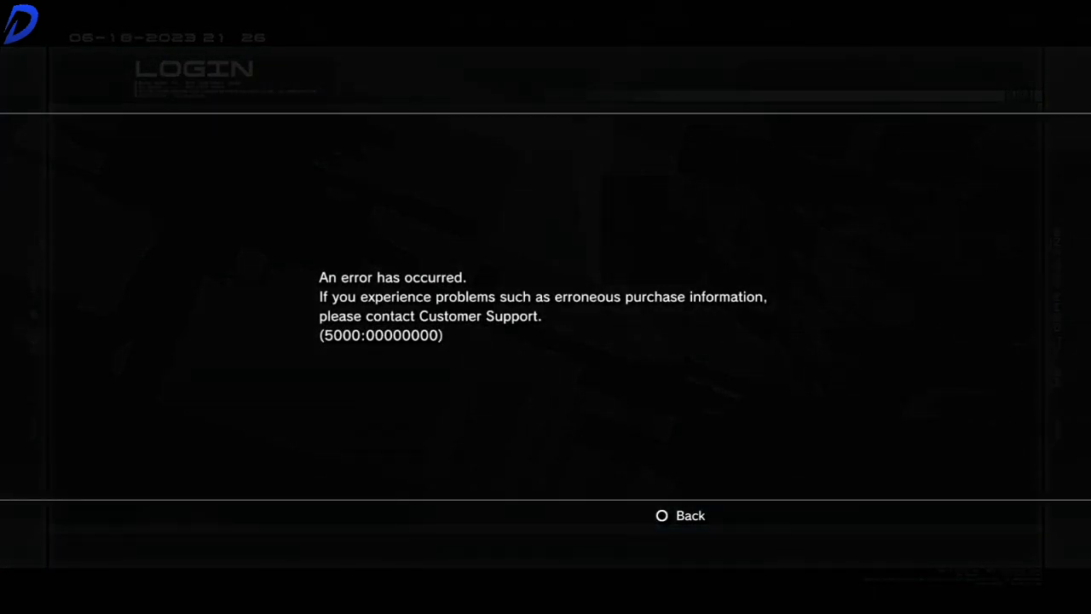
Dismiss error 5000:00000000, select Start Game, then Register New Character.
{"action": "left_click", "coordinate": [679, 515]}
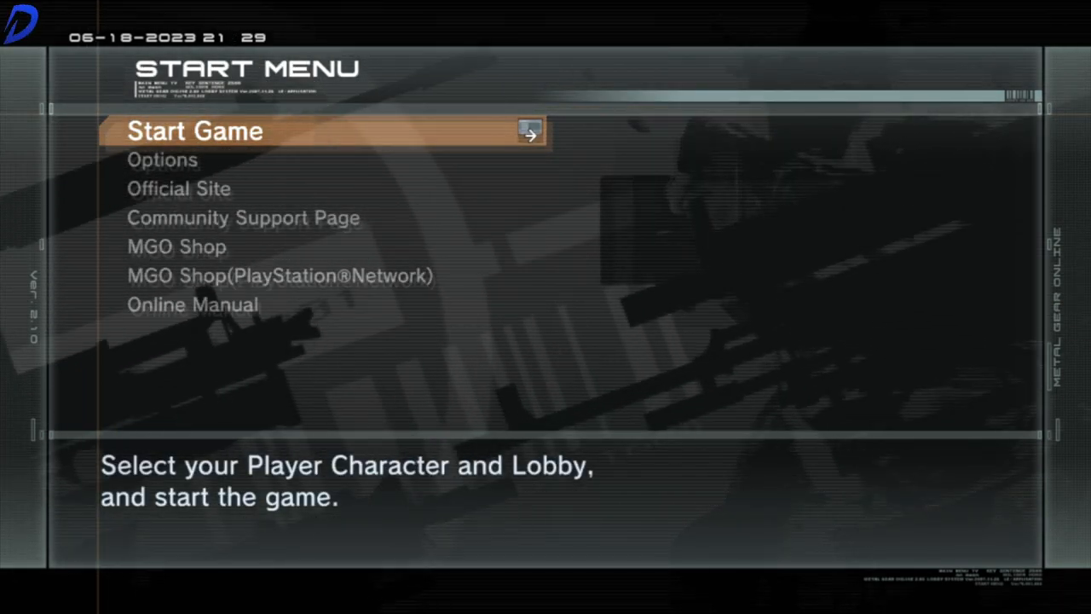
{"action": "left_click", "coordinate": [195, 131]}
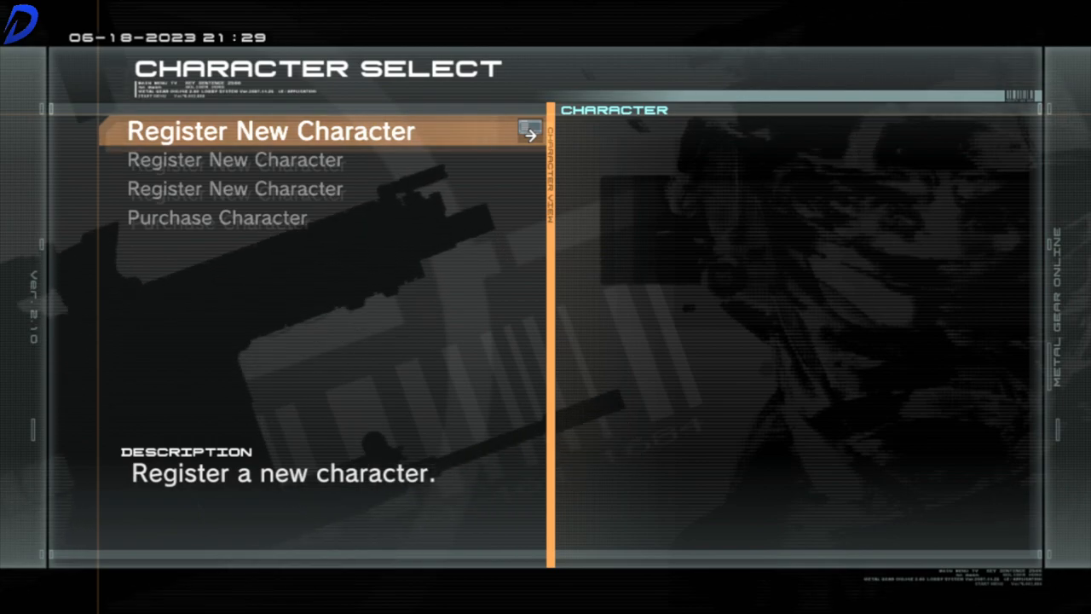
{"action": "left_click", "coordinate": [267, 130]}
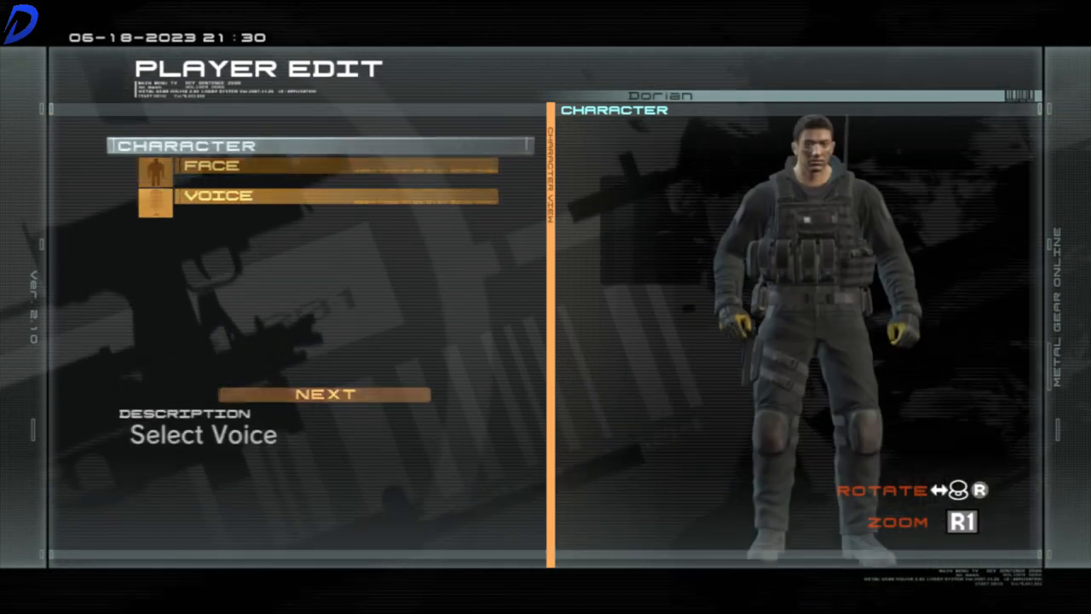